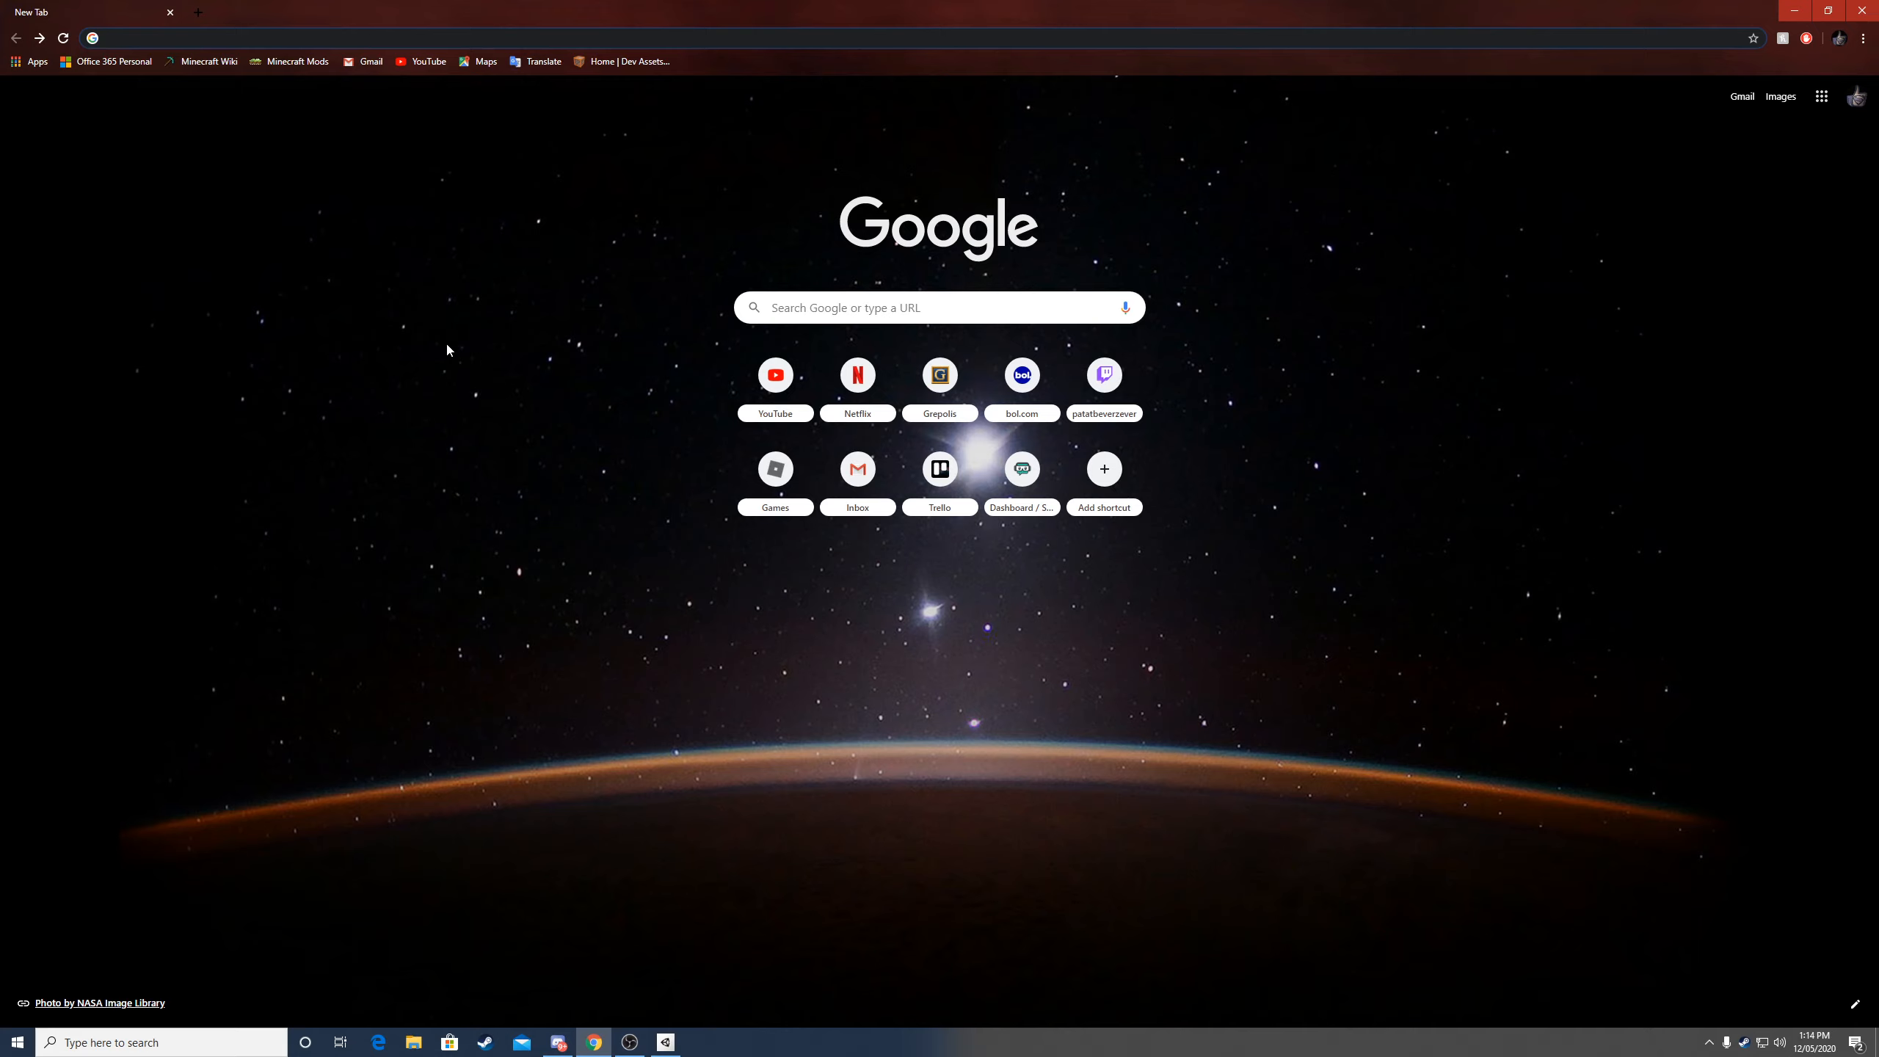
# - Search Google for 'Unity' and go to the unity.com Download page
pyautogui.write('Unity&aqs=chrome.0.69i59l3j69i60l3j69i65j69i60.2263j0j7&sourceid=chrome&ie=UTF-8')
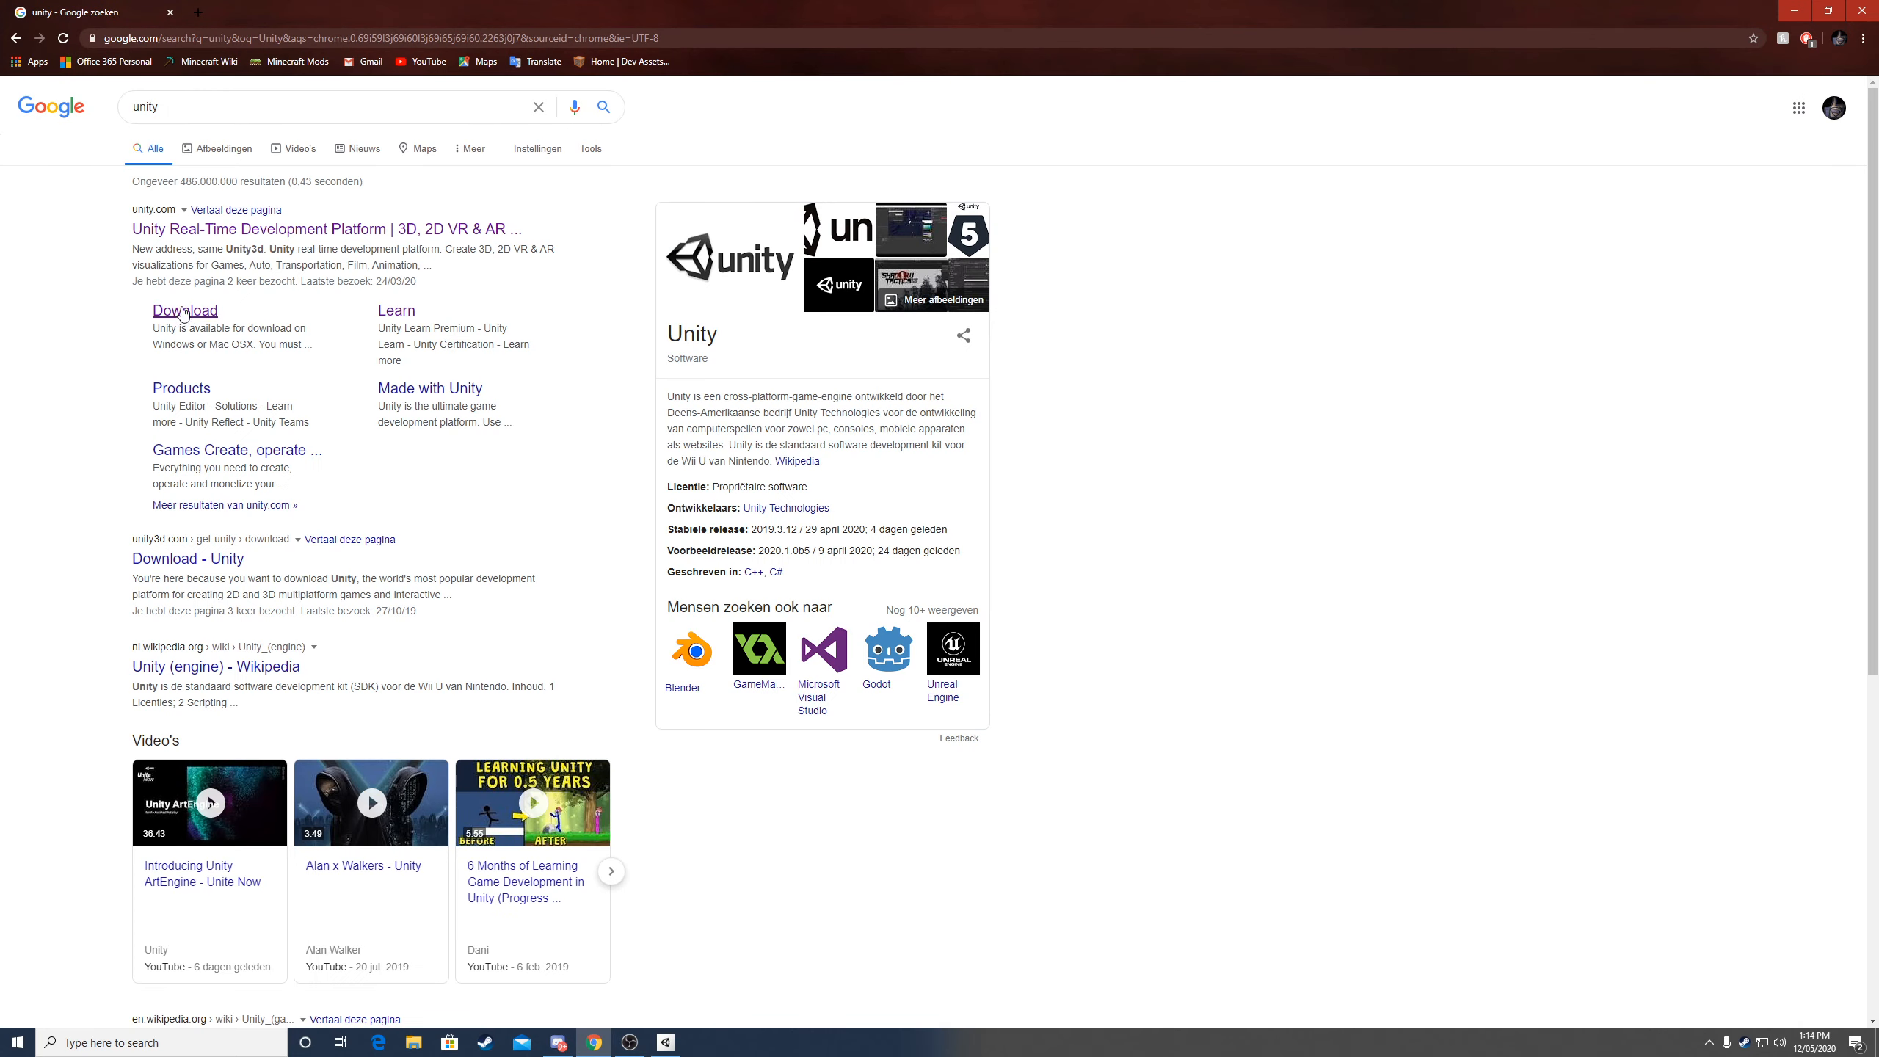
pyautogui.click(185, 310)
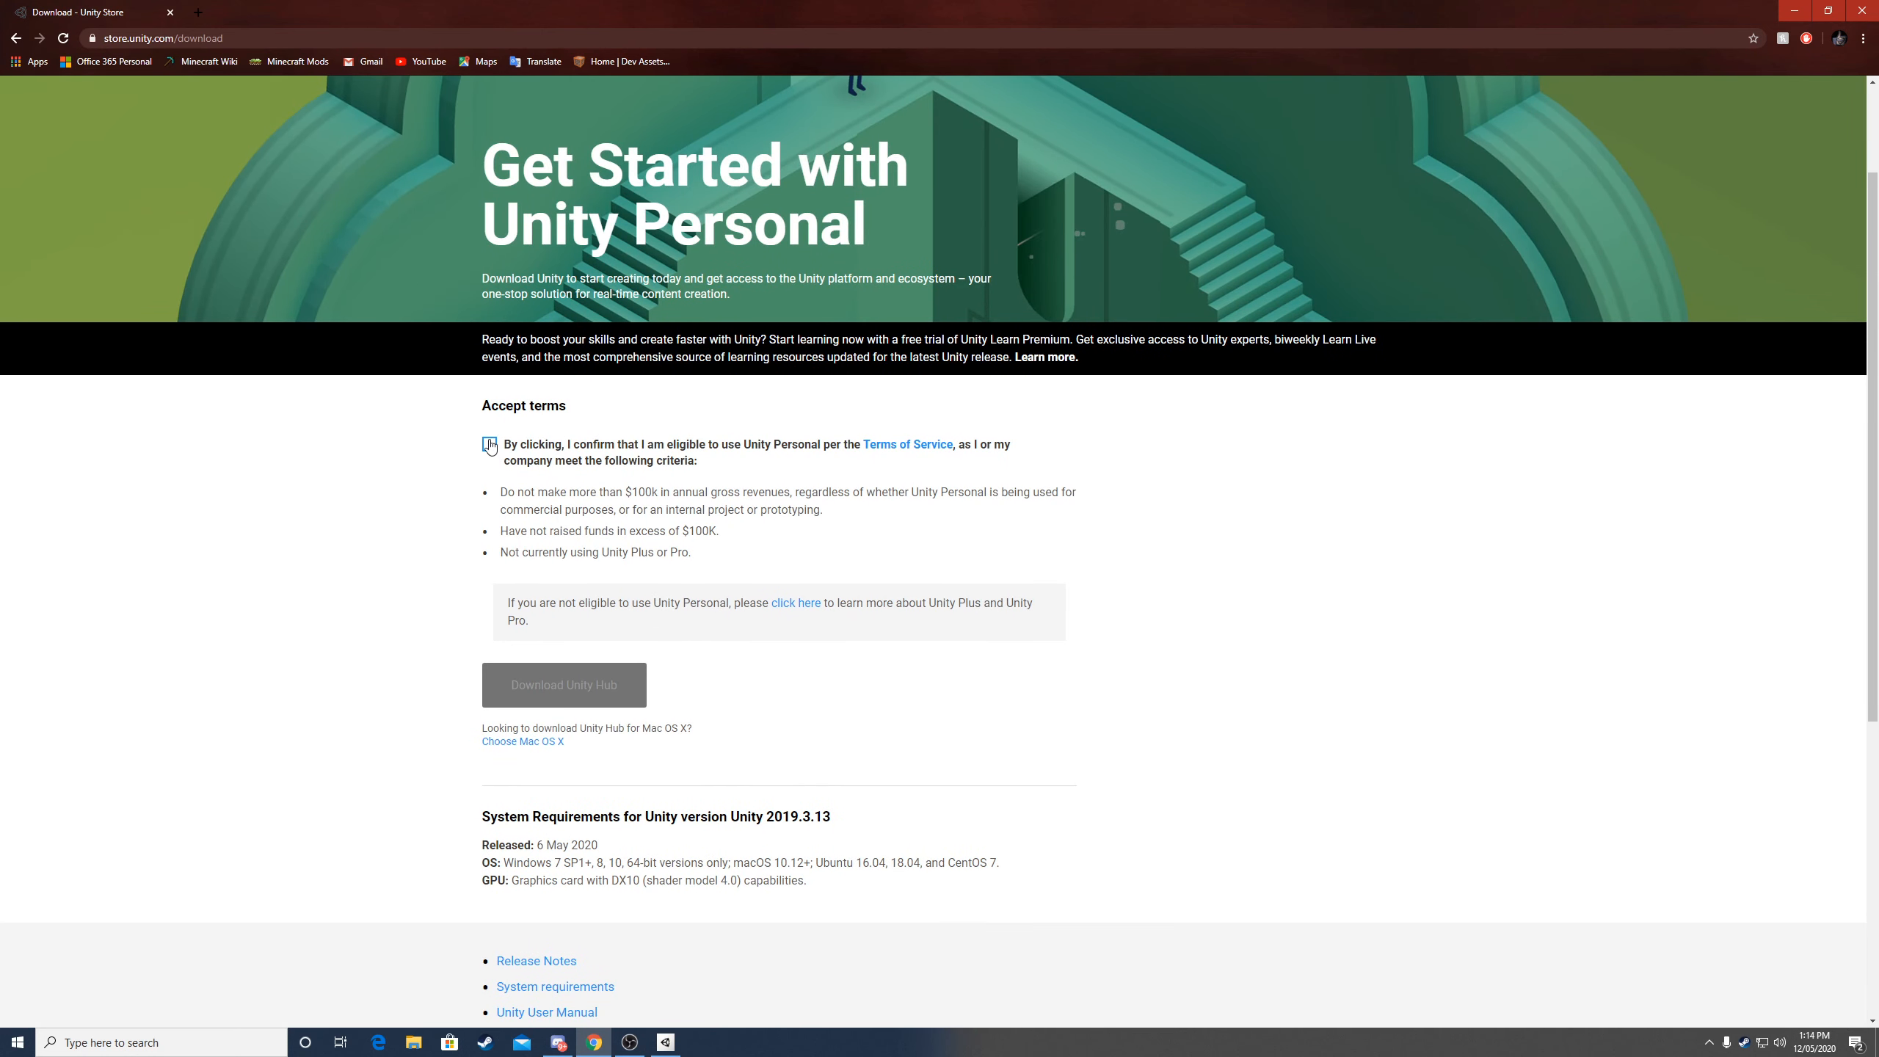
# - Accept the Unity Personal eligibility terms so Download Unity Hub becomes active
pyautogui.click(489, 445)
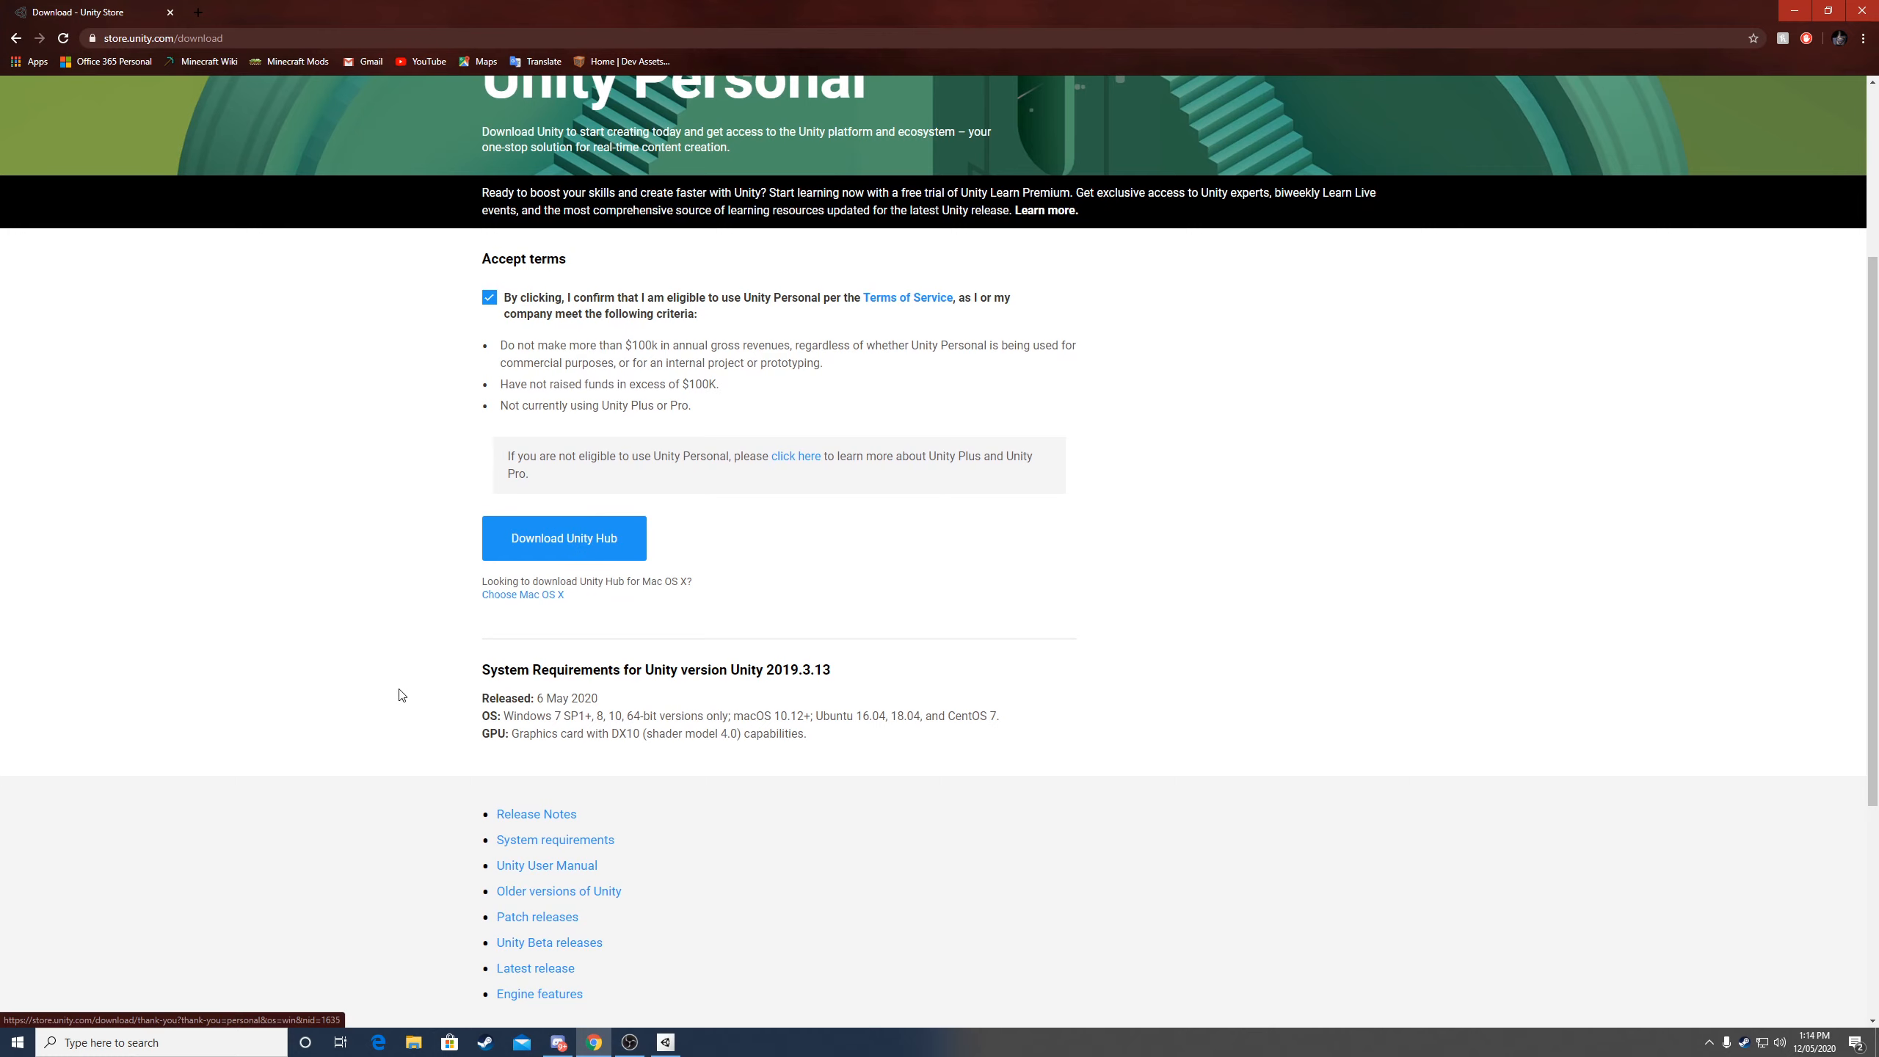
pyautogui.moveTo(429, 725)
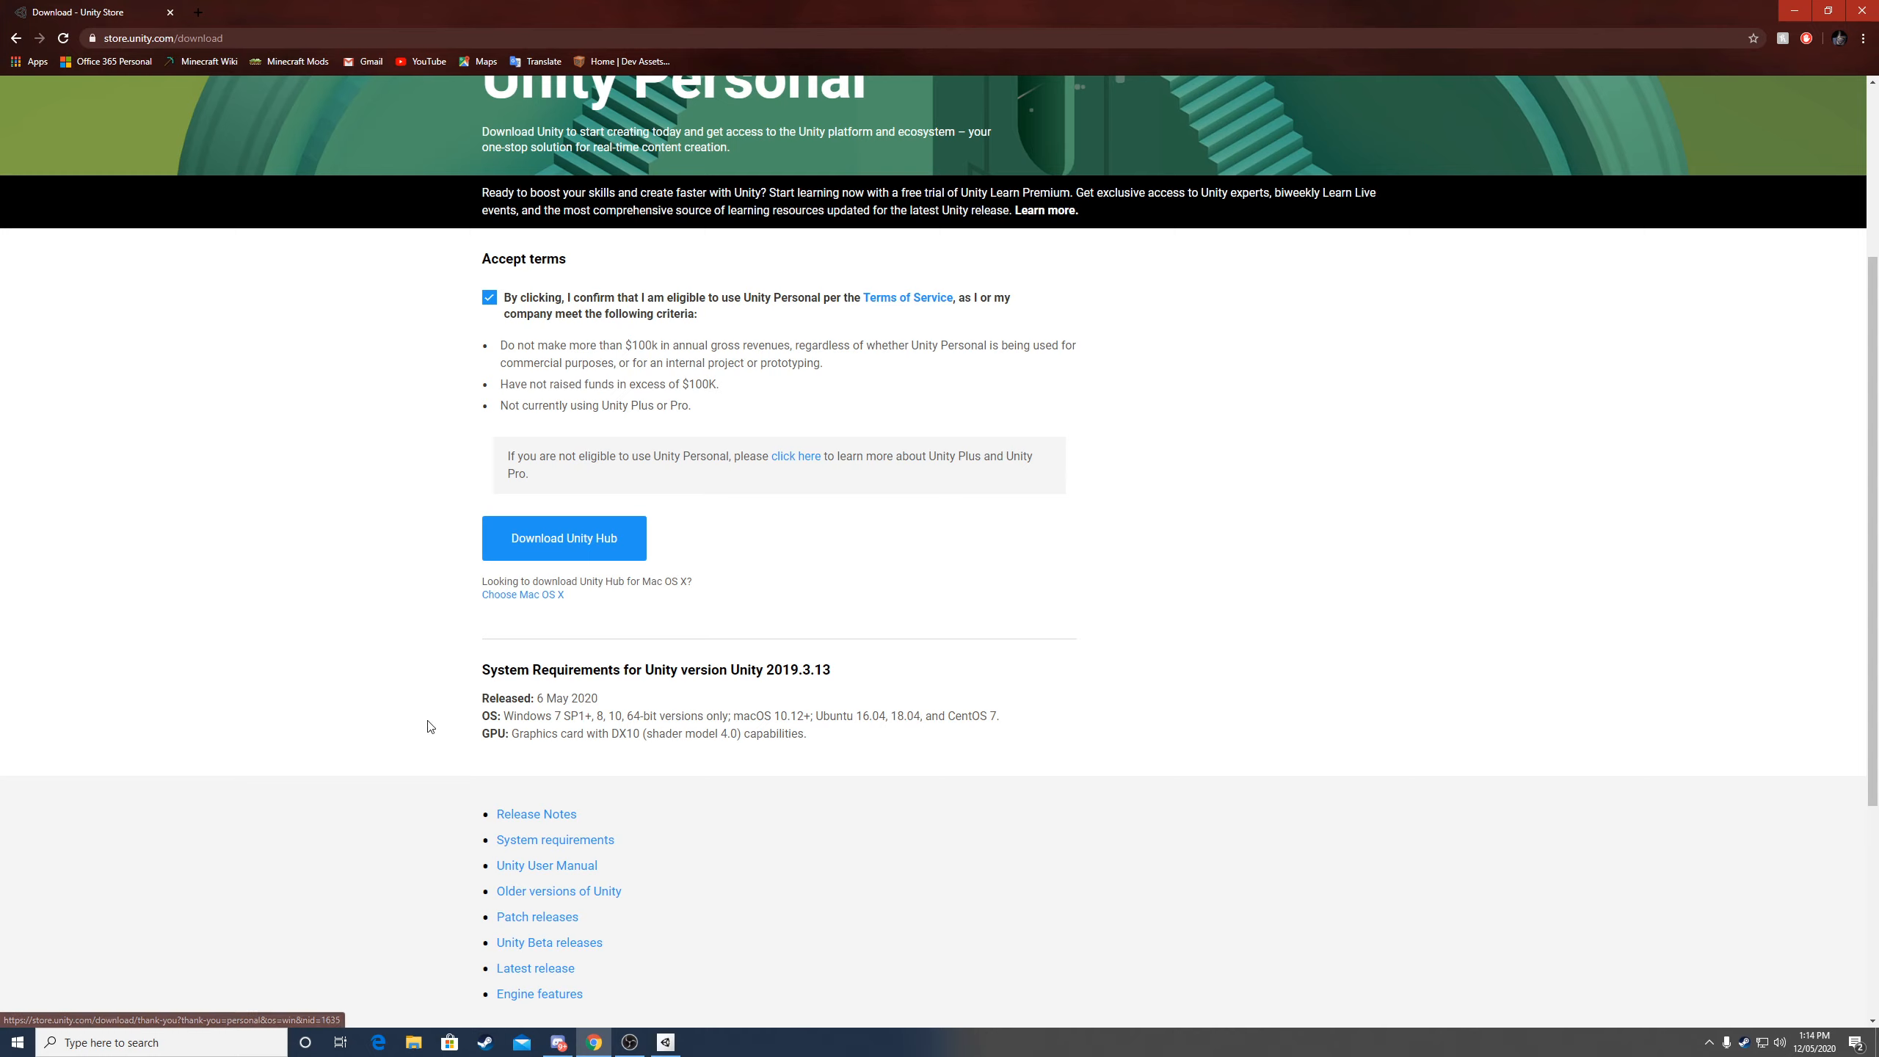
pyautogui.moveTo(869, 563)
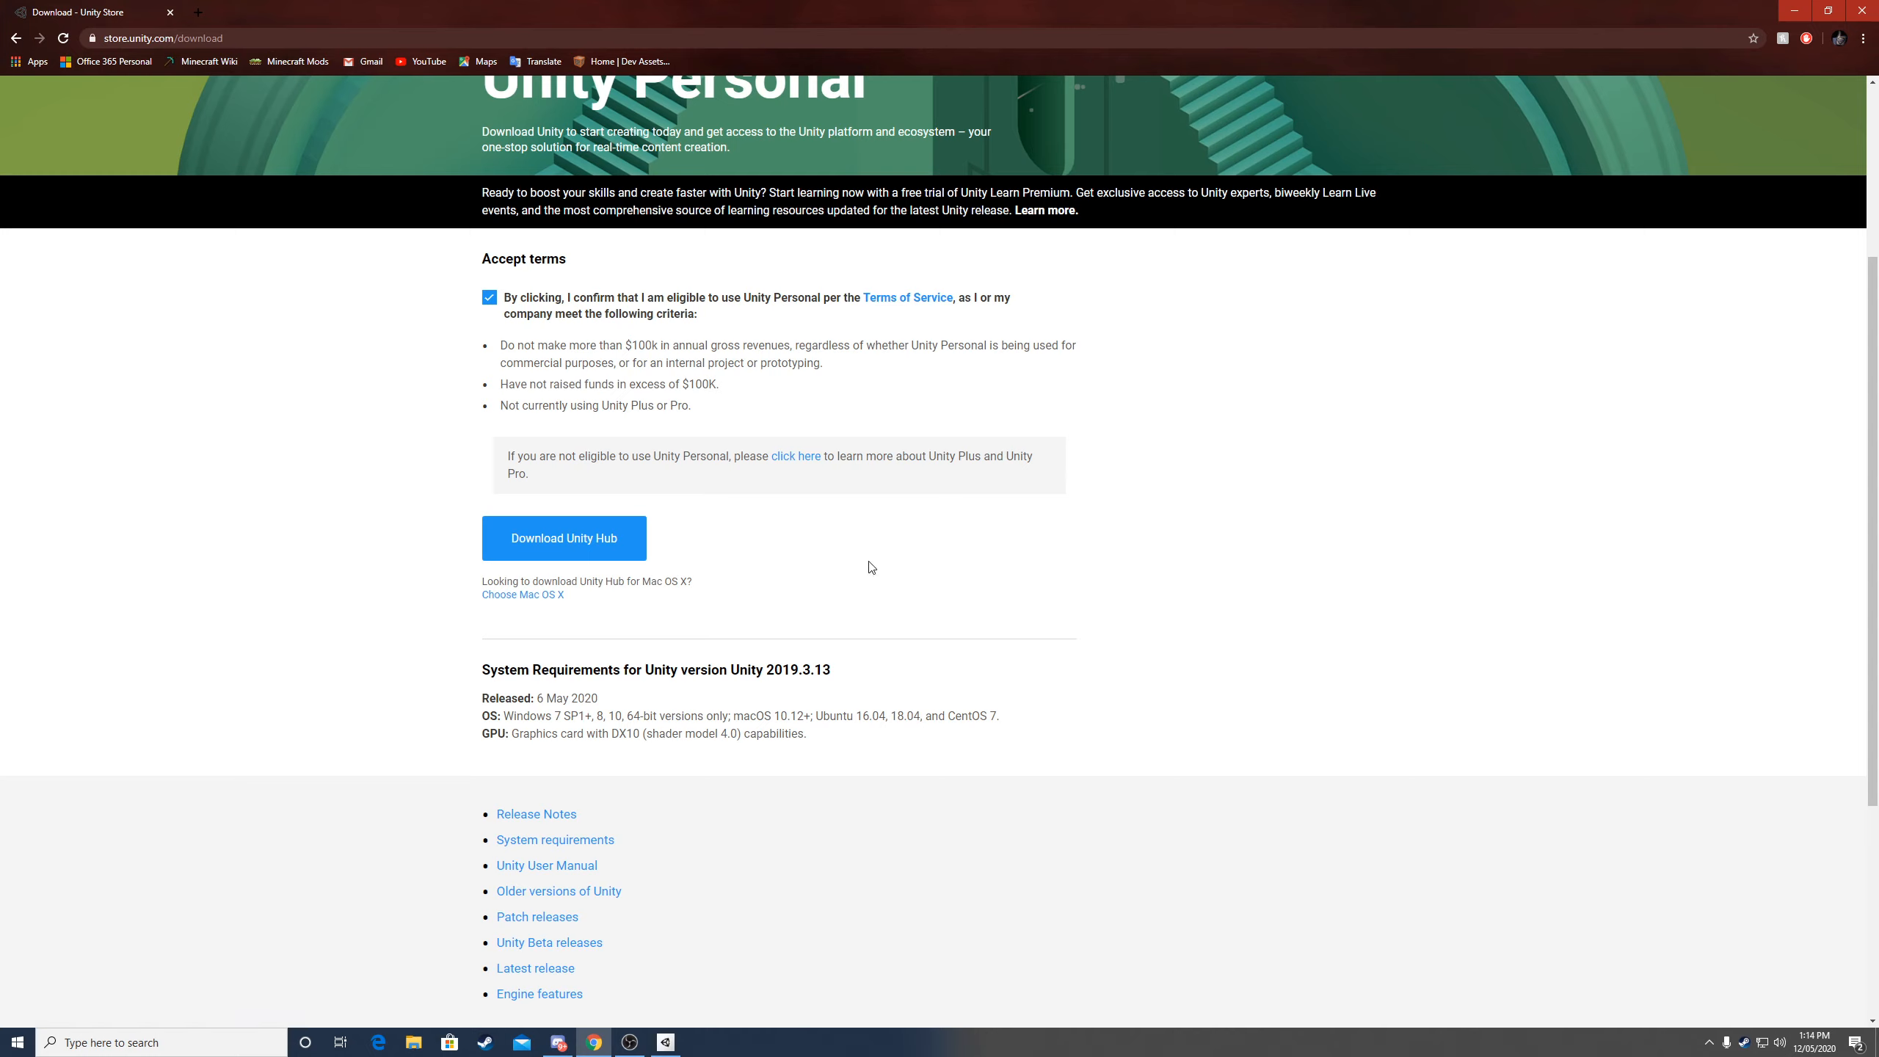
pyautogui.moveTo(743, 605)
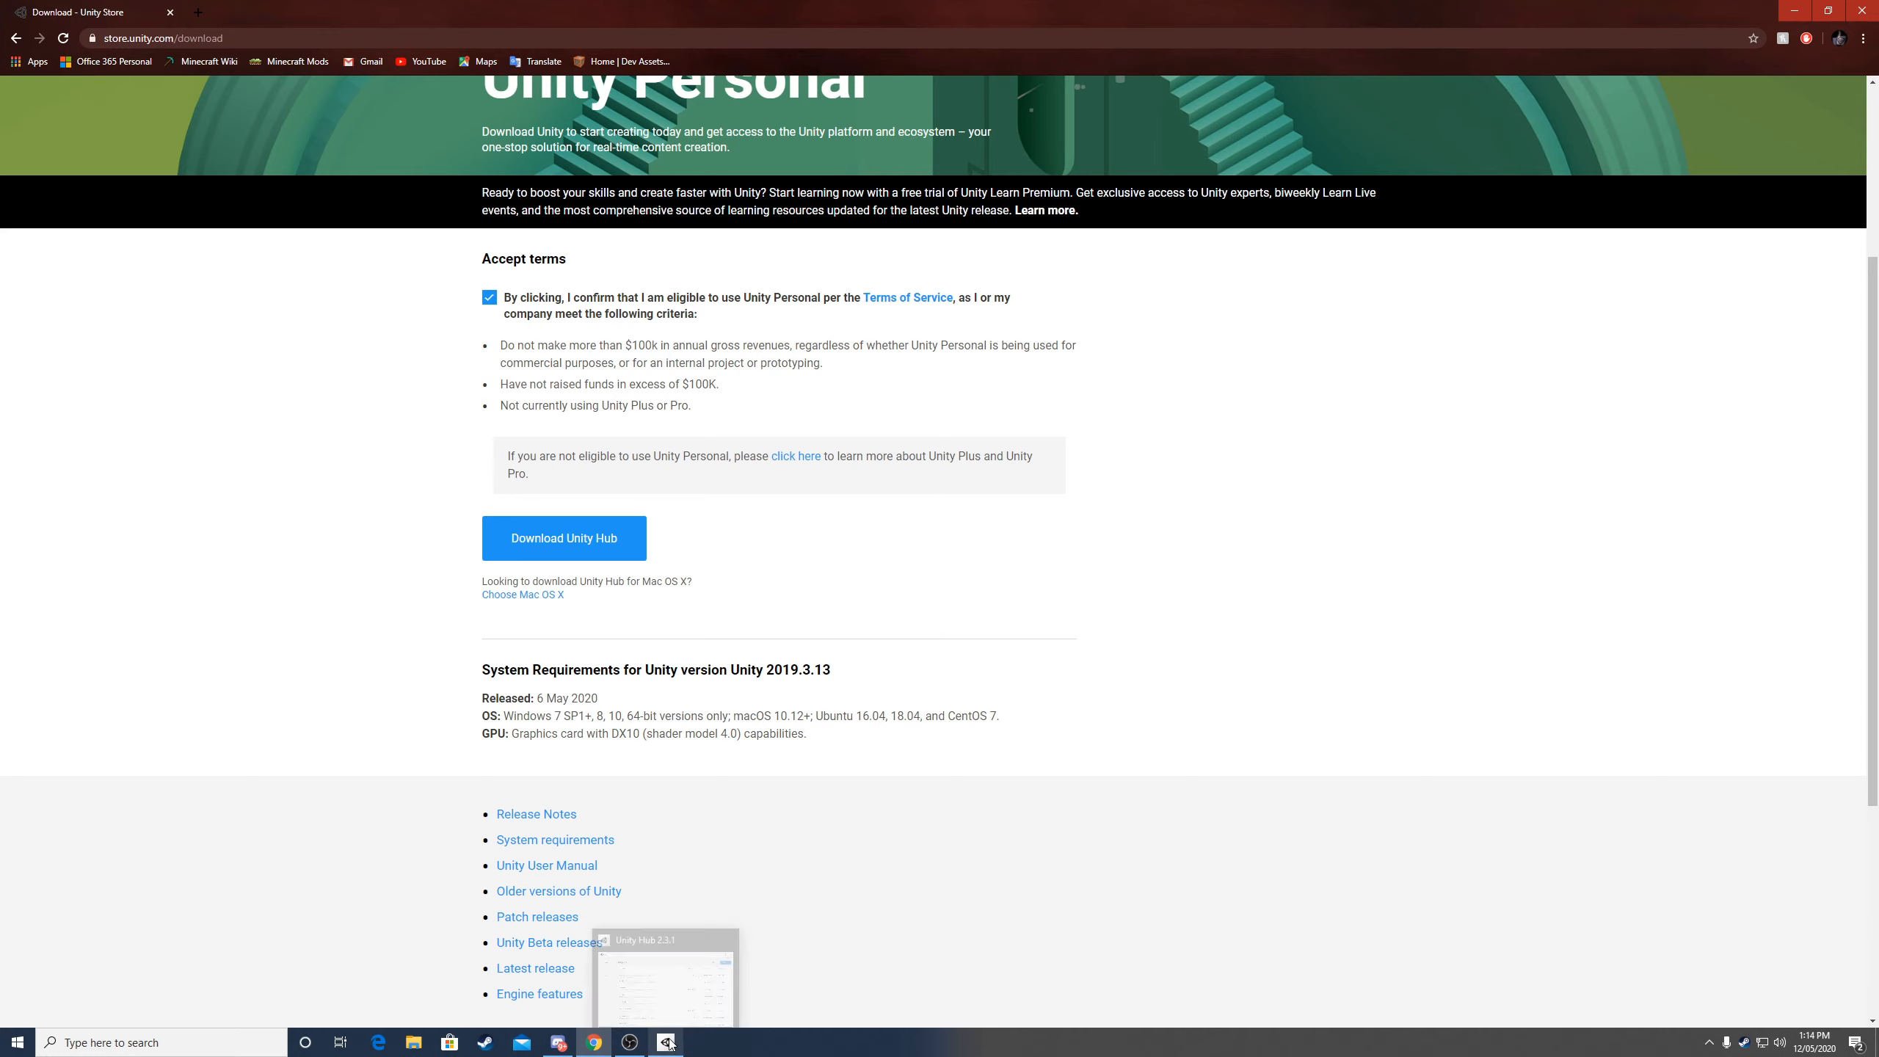
# - Bring Unity Hub forward and look through the Projects list
pyautogui.click(667, 1042)
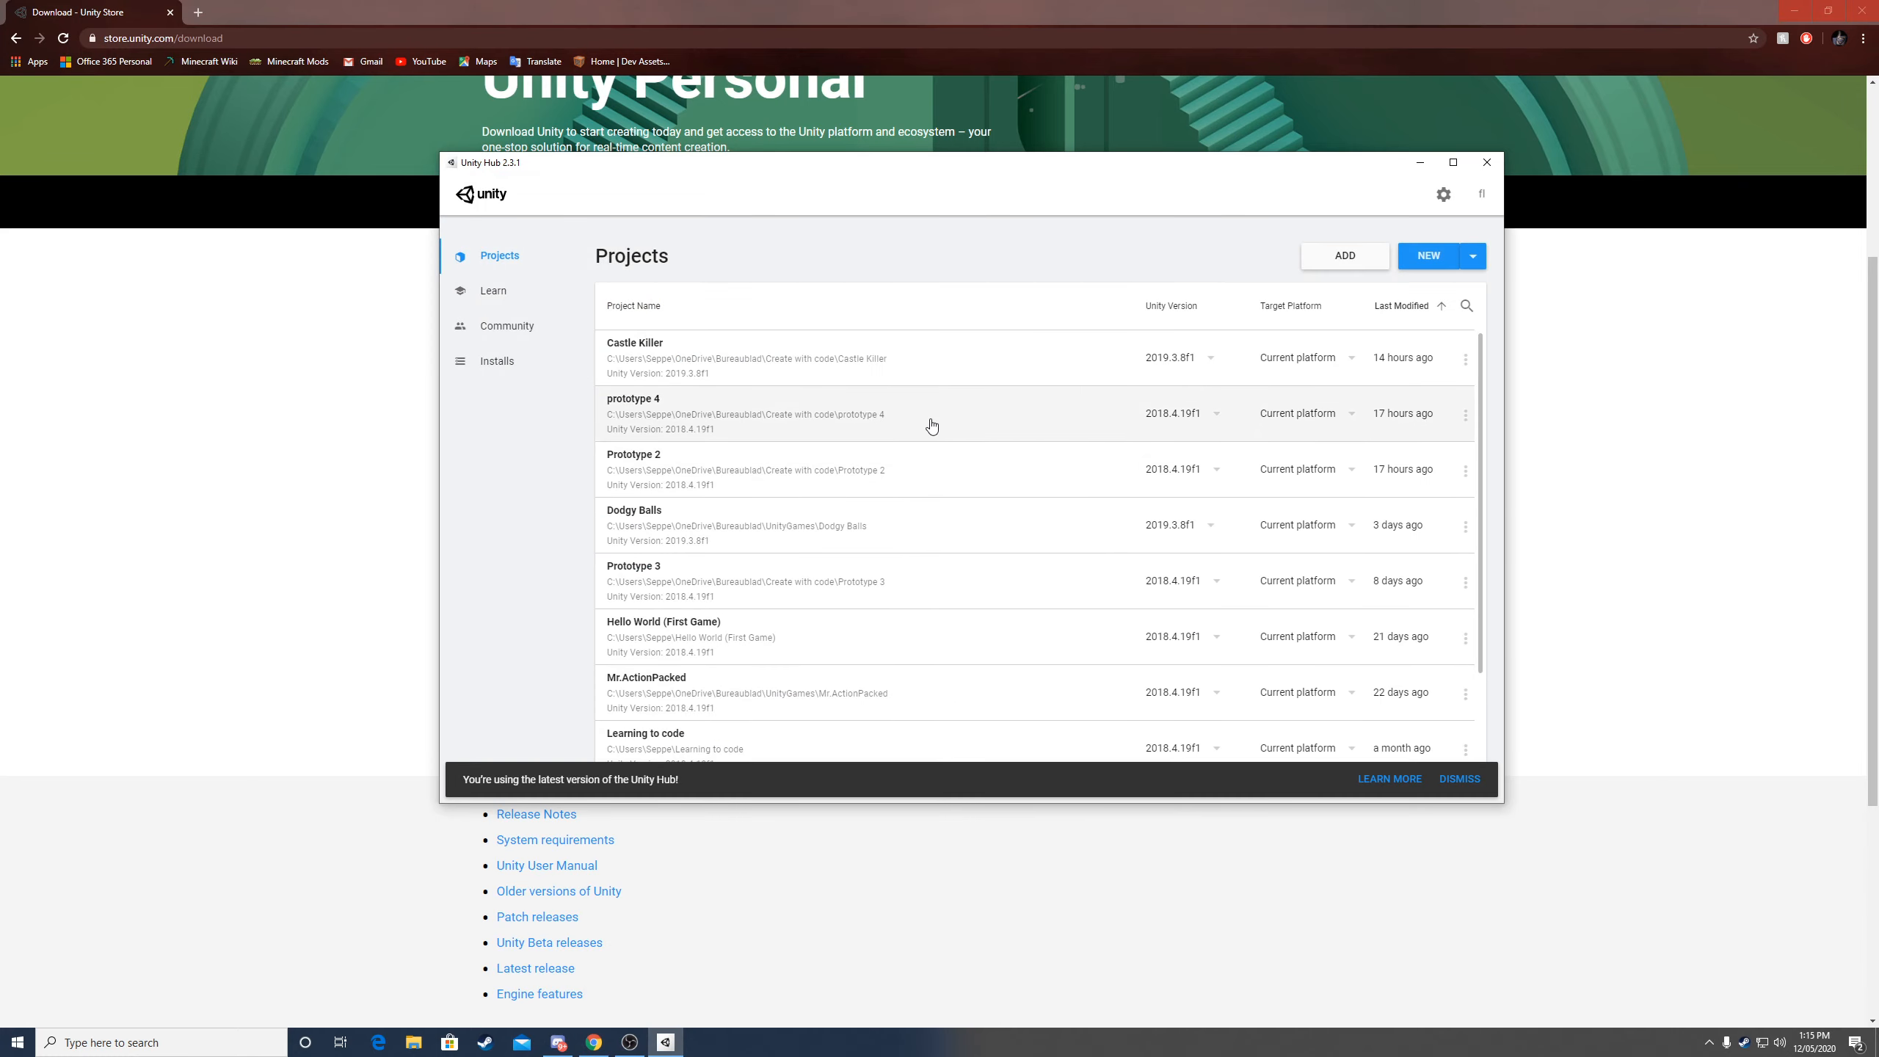
pyautogui.moveTo(621, 419)
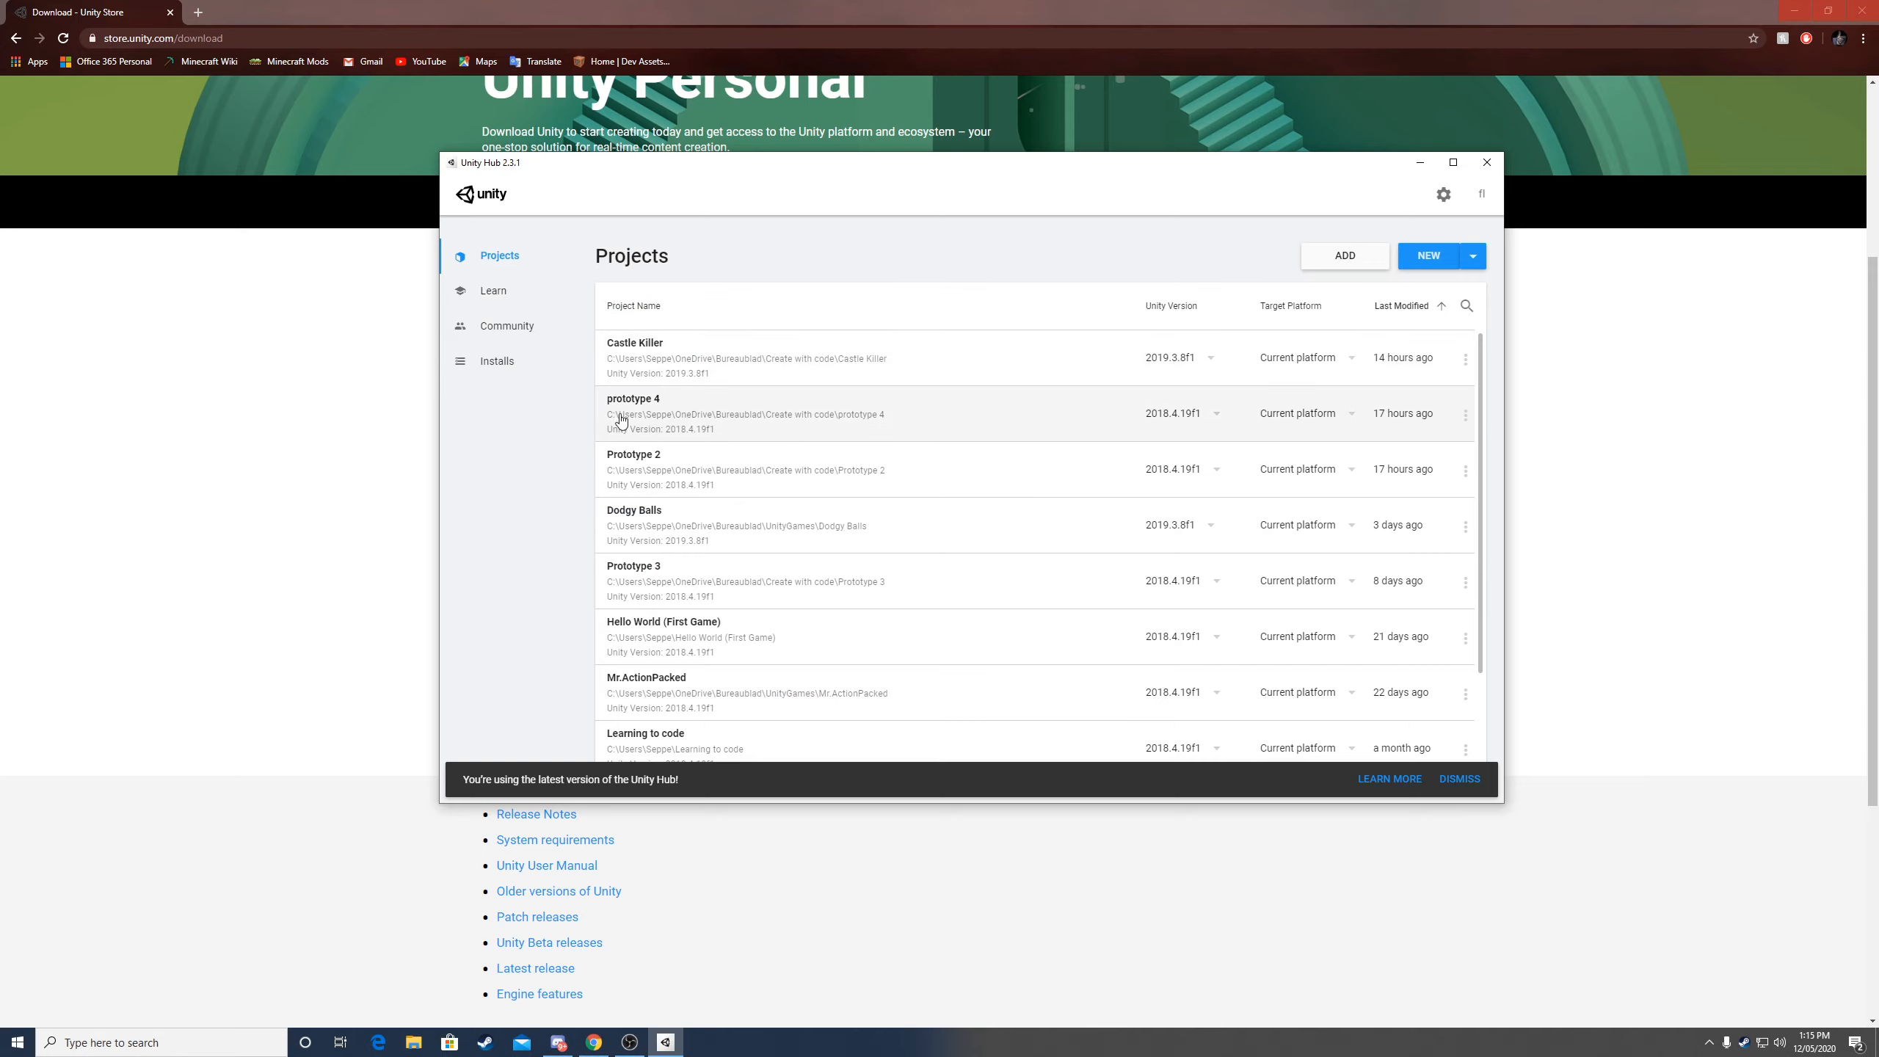
pyautogui.scroll(-3)
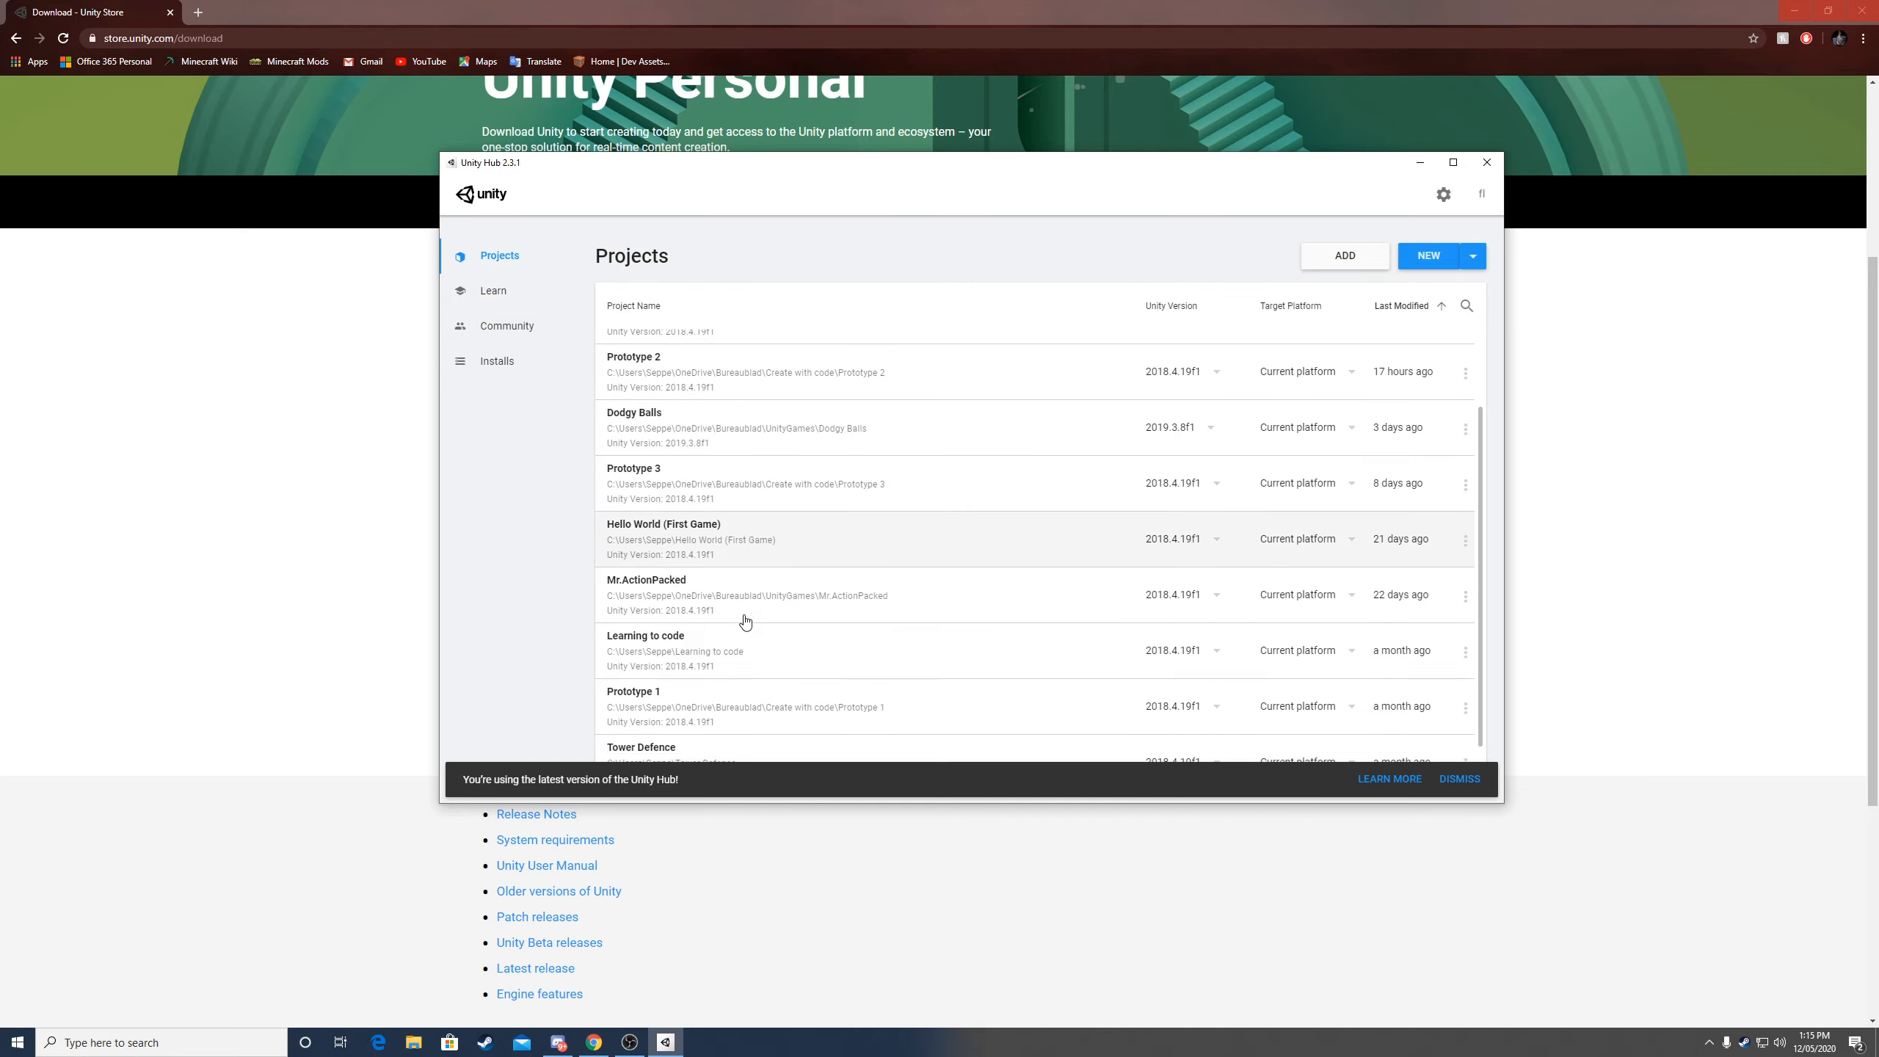
pyautogui.scroll(-3)
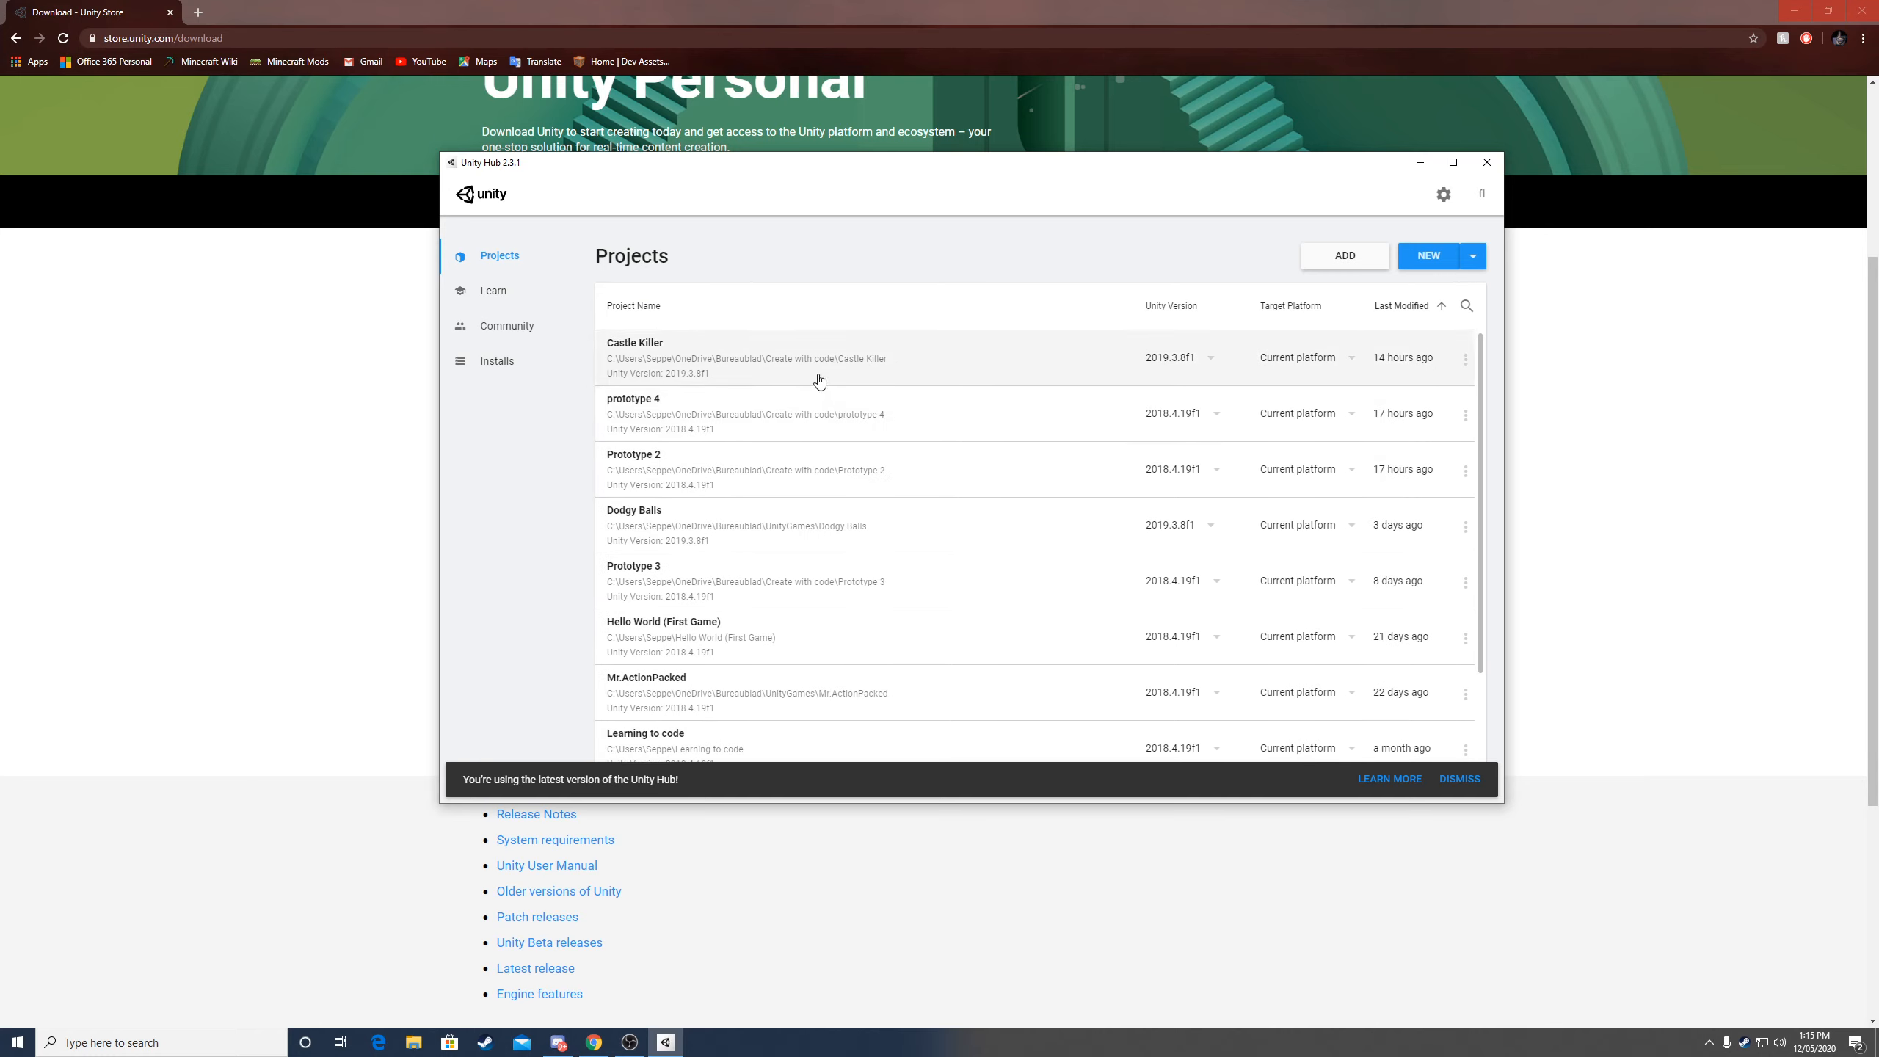
pyautogui.moveTo(719, 340)
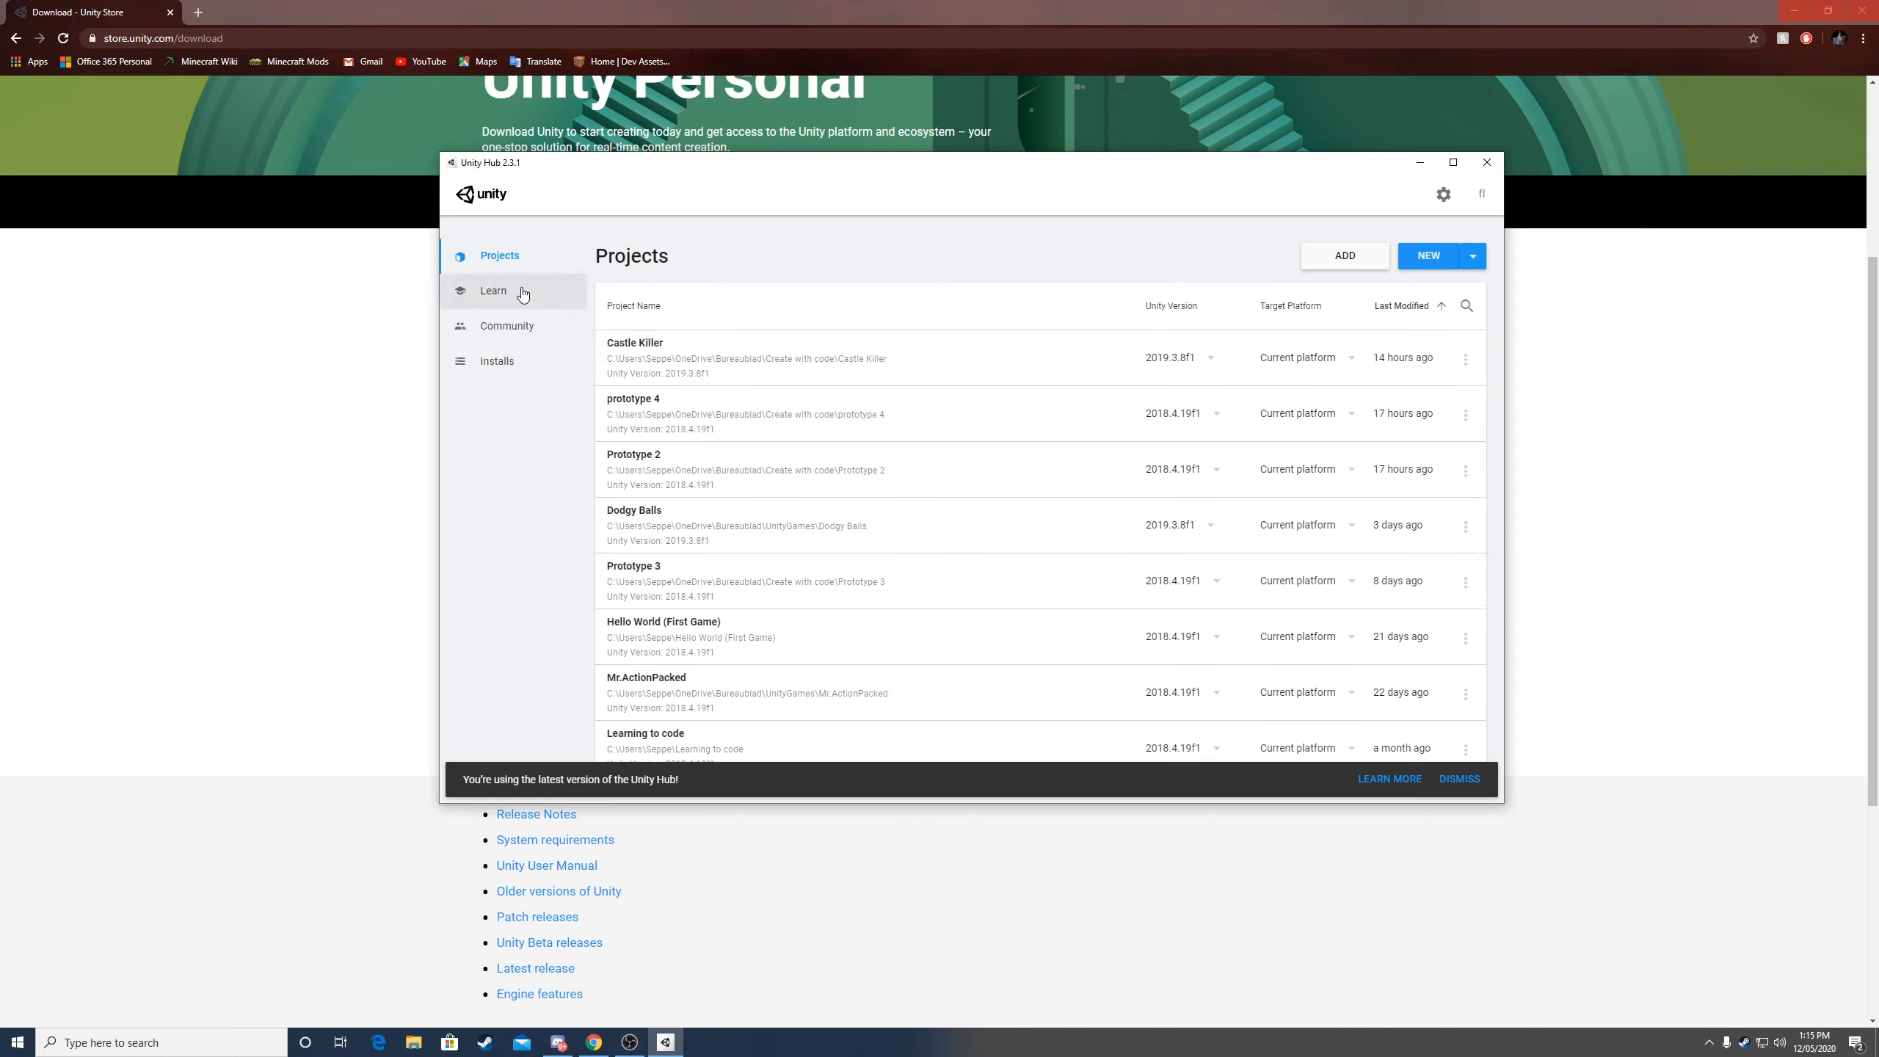
# - Browse Learn projects and Tutorials, then show the Community resources page
pyautogui.click(493, 291)
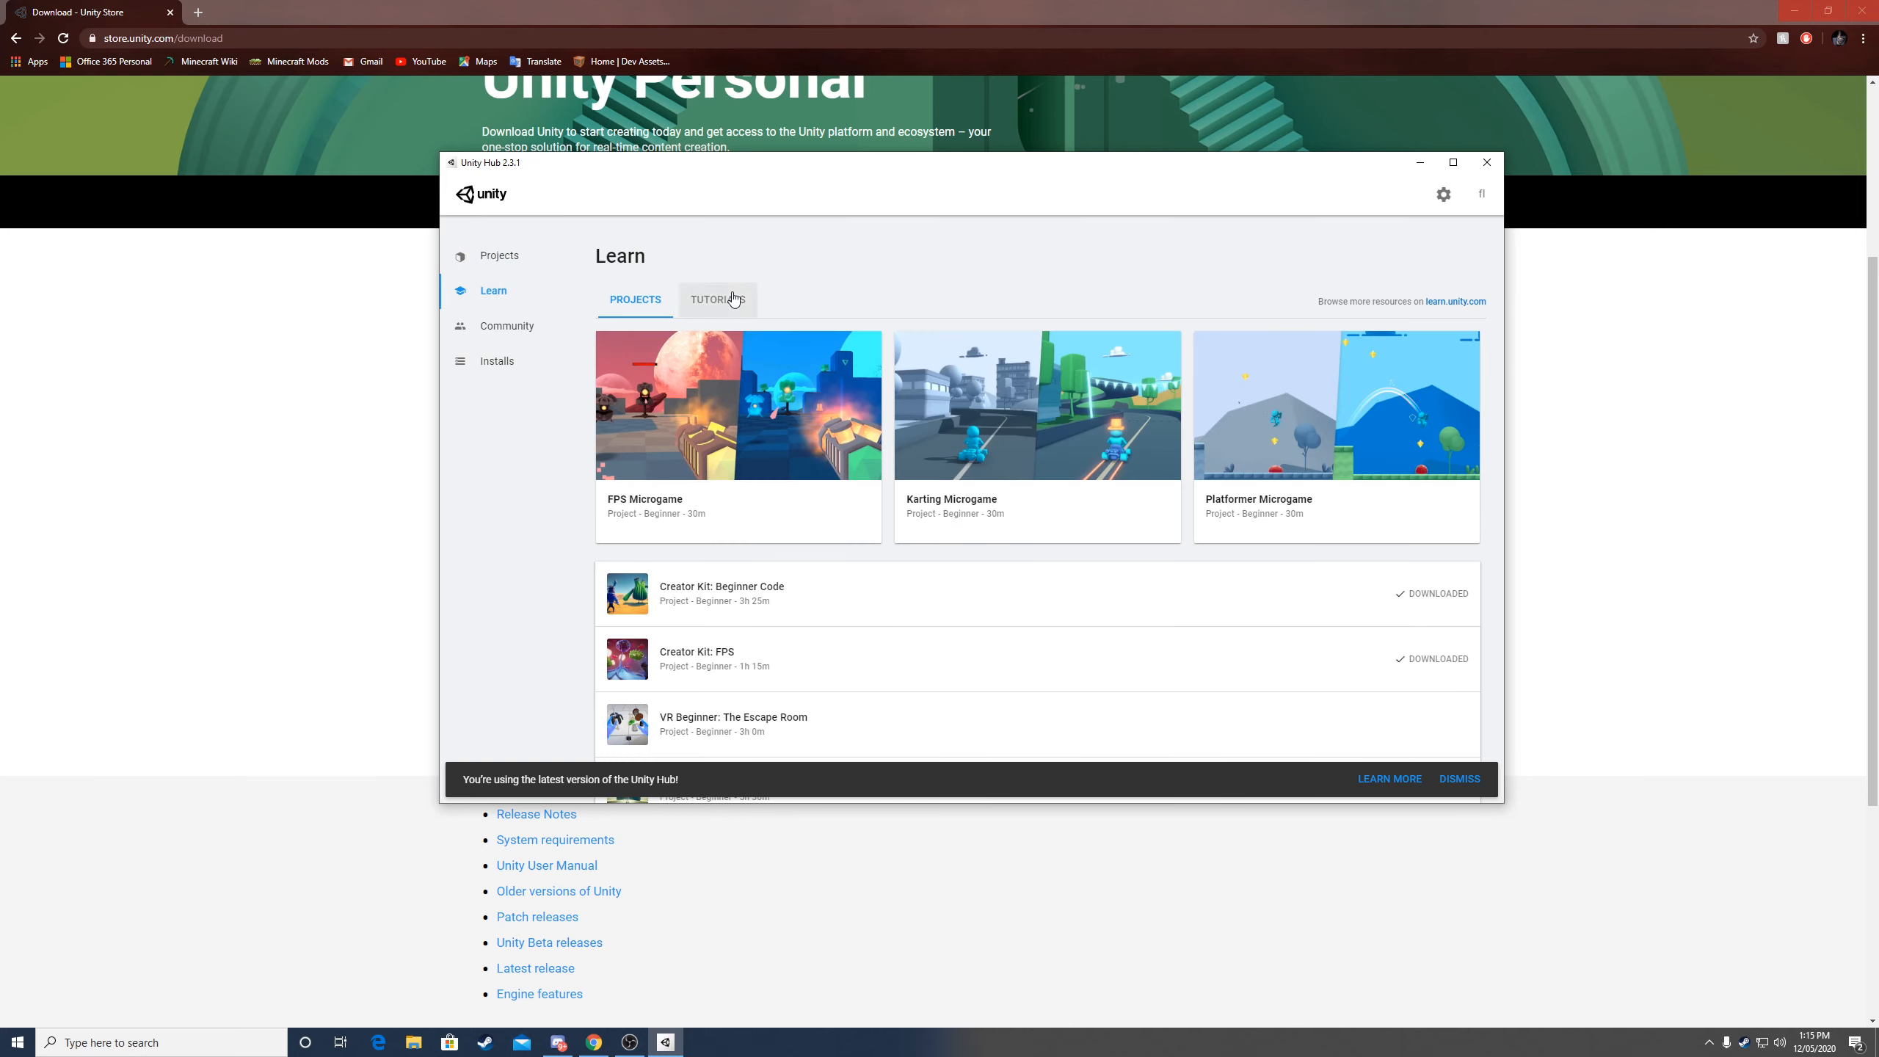
pyautogui.click(718, 299)
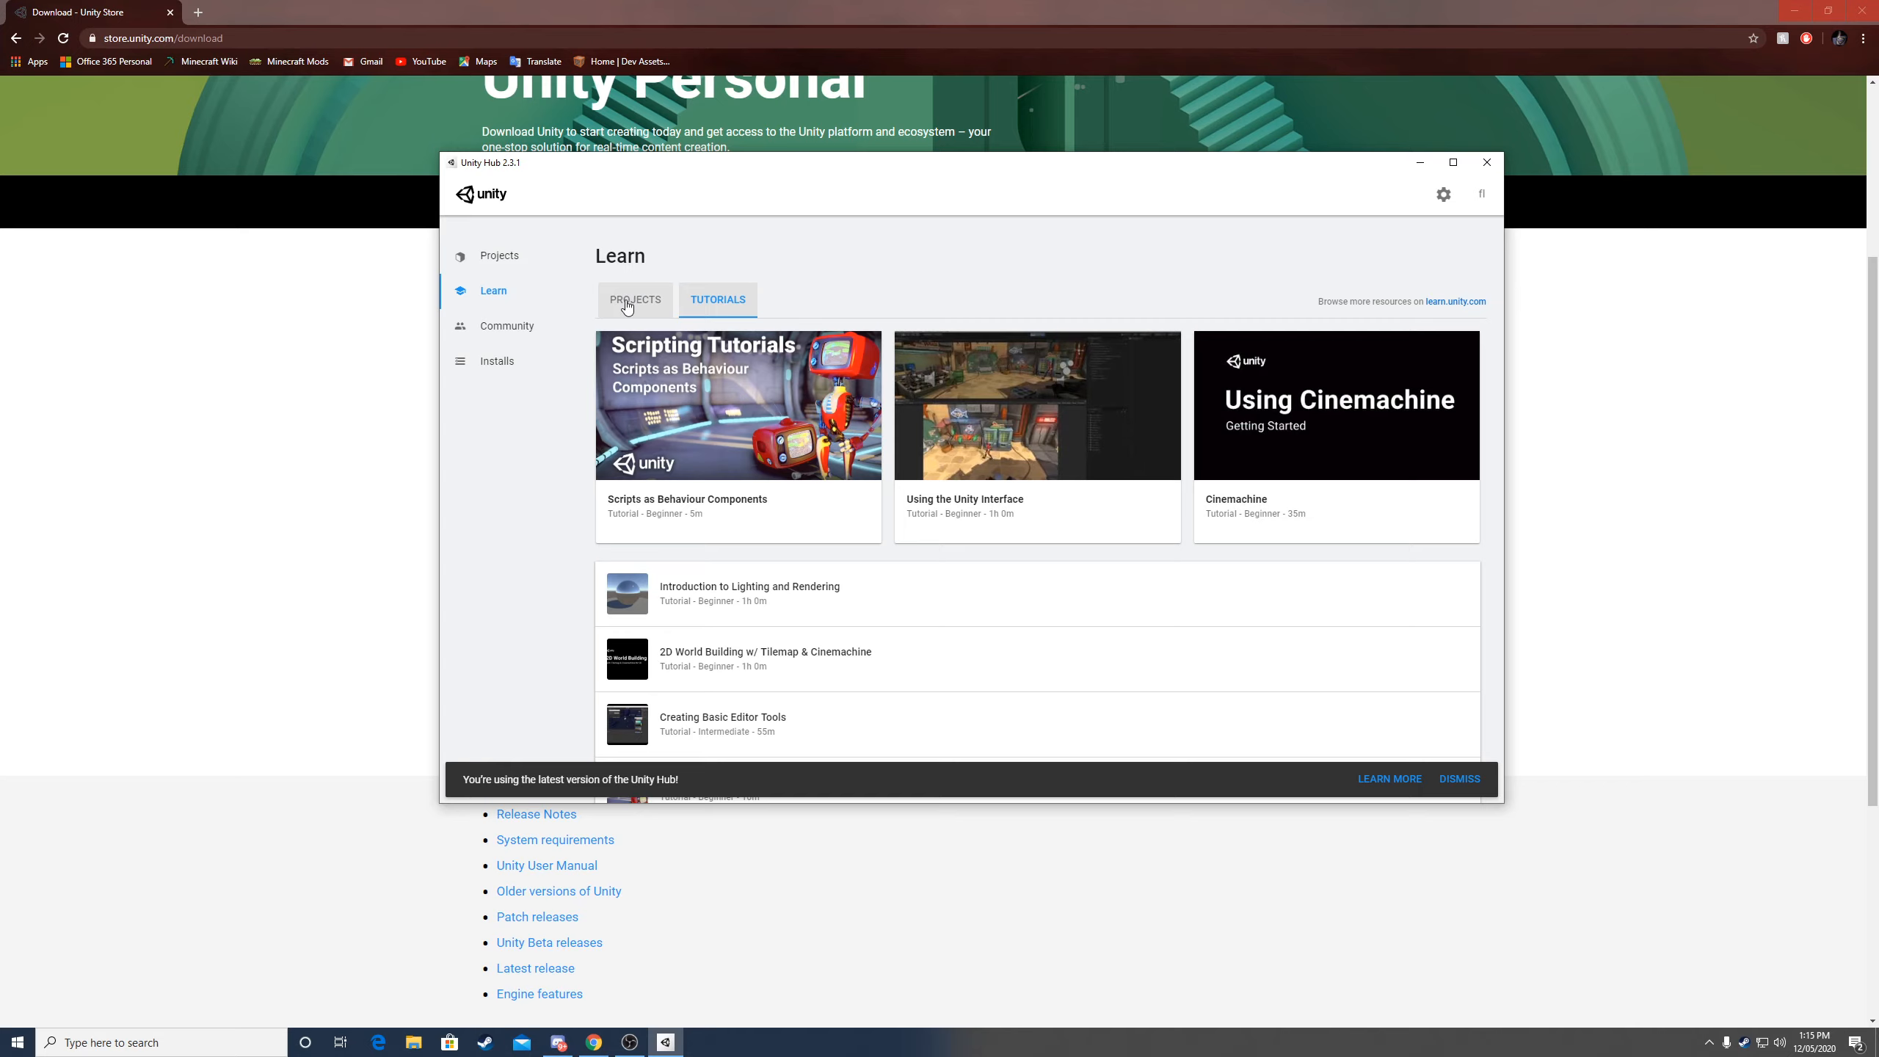
pyautogui.click(508, 326)
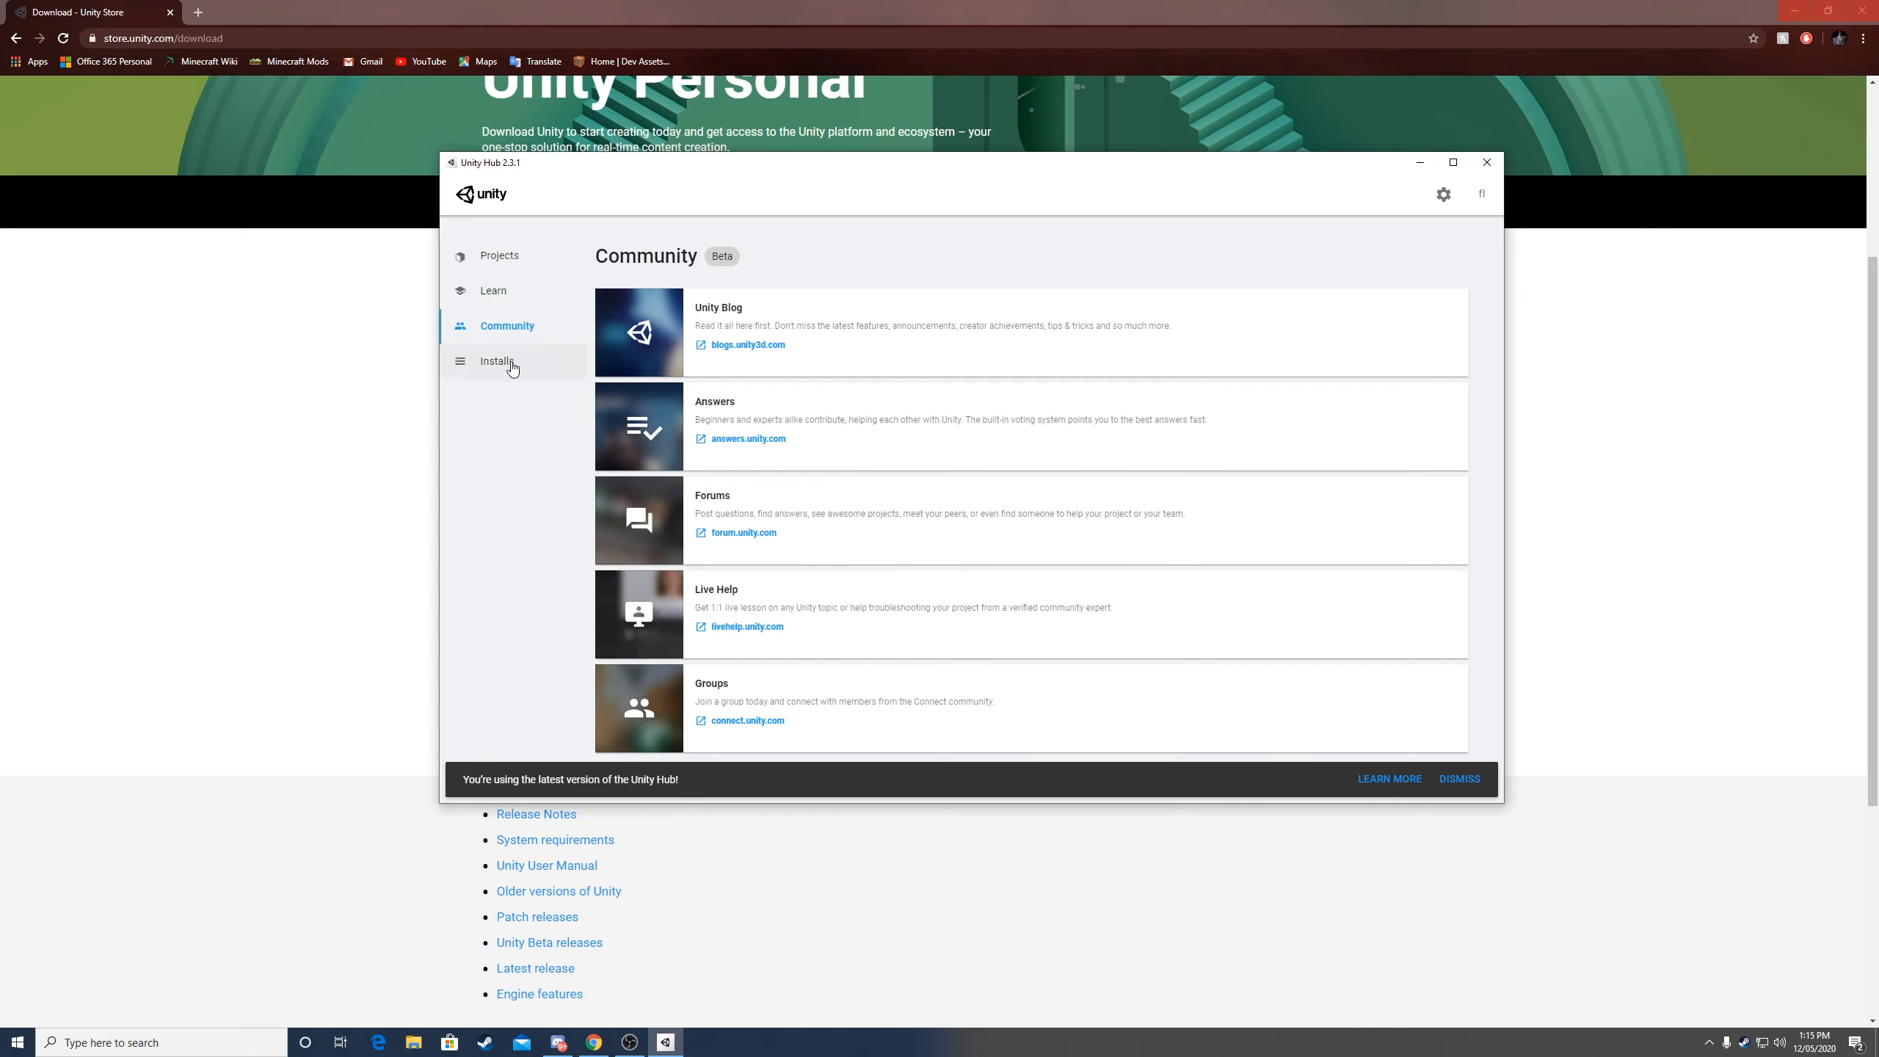
# - From Installs, add a version selecting Unity 2018.4.22f1 (LTS), then close the dialog
pyautogui.click(496, 361)
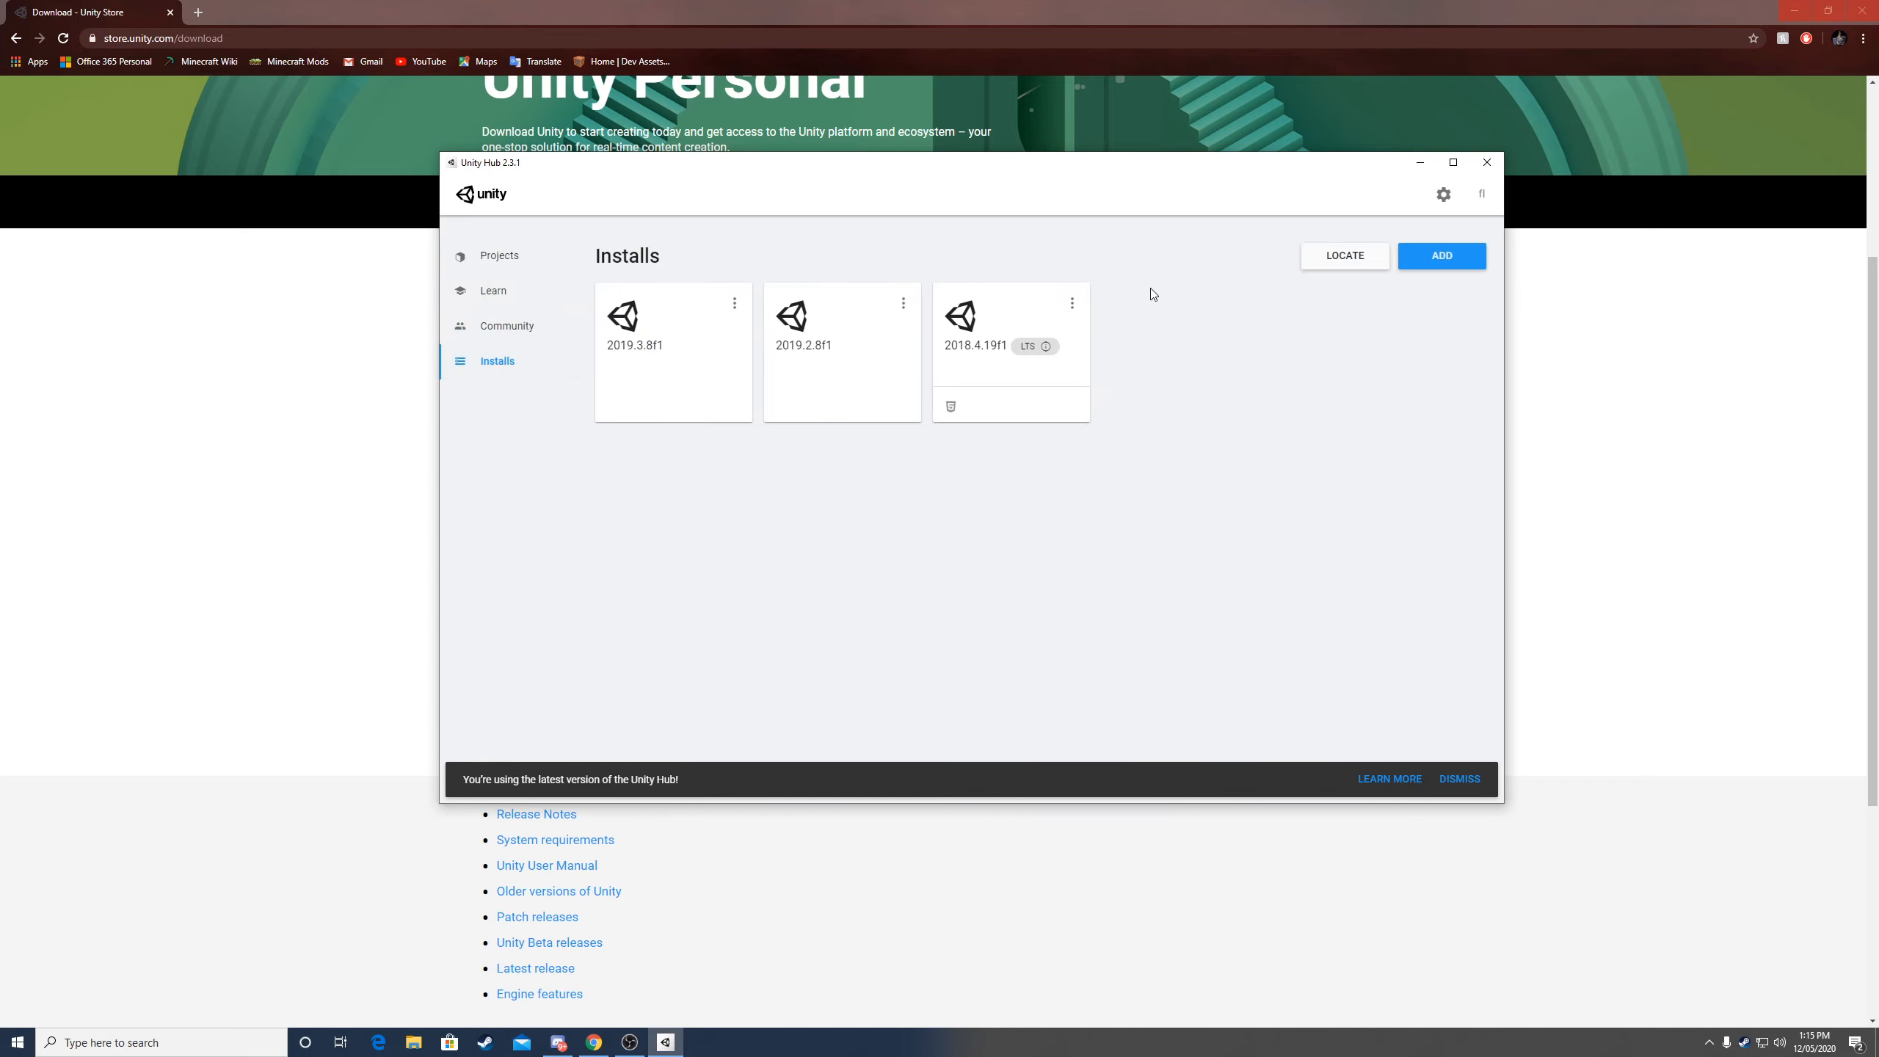
pyautogui.moveTo(951, 352)
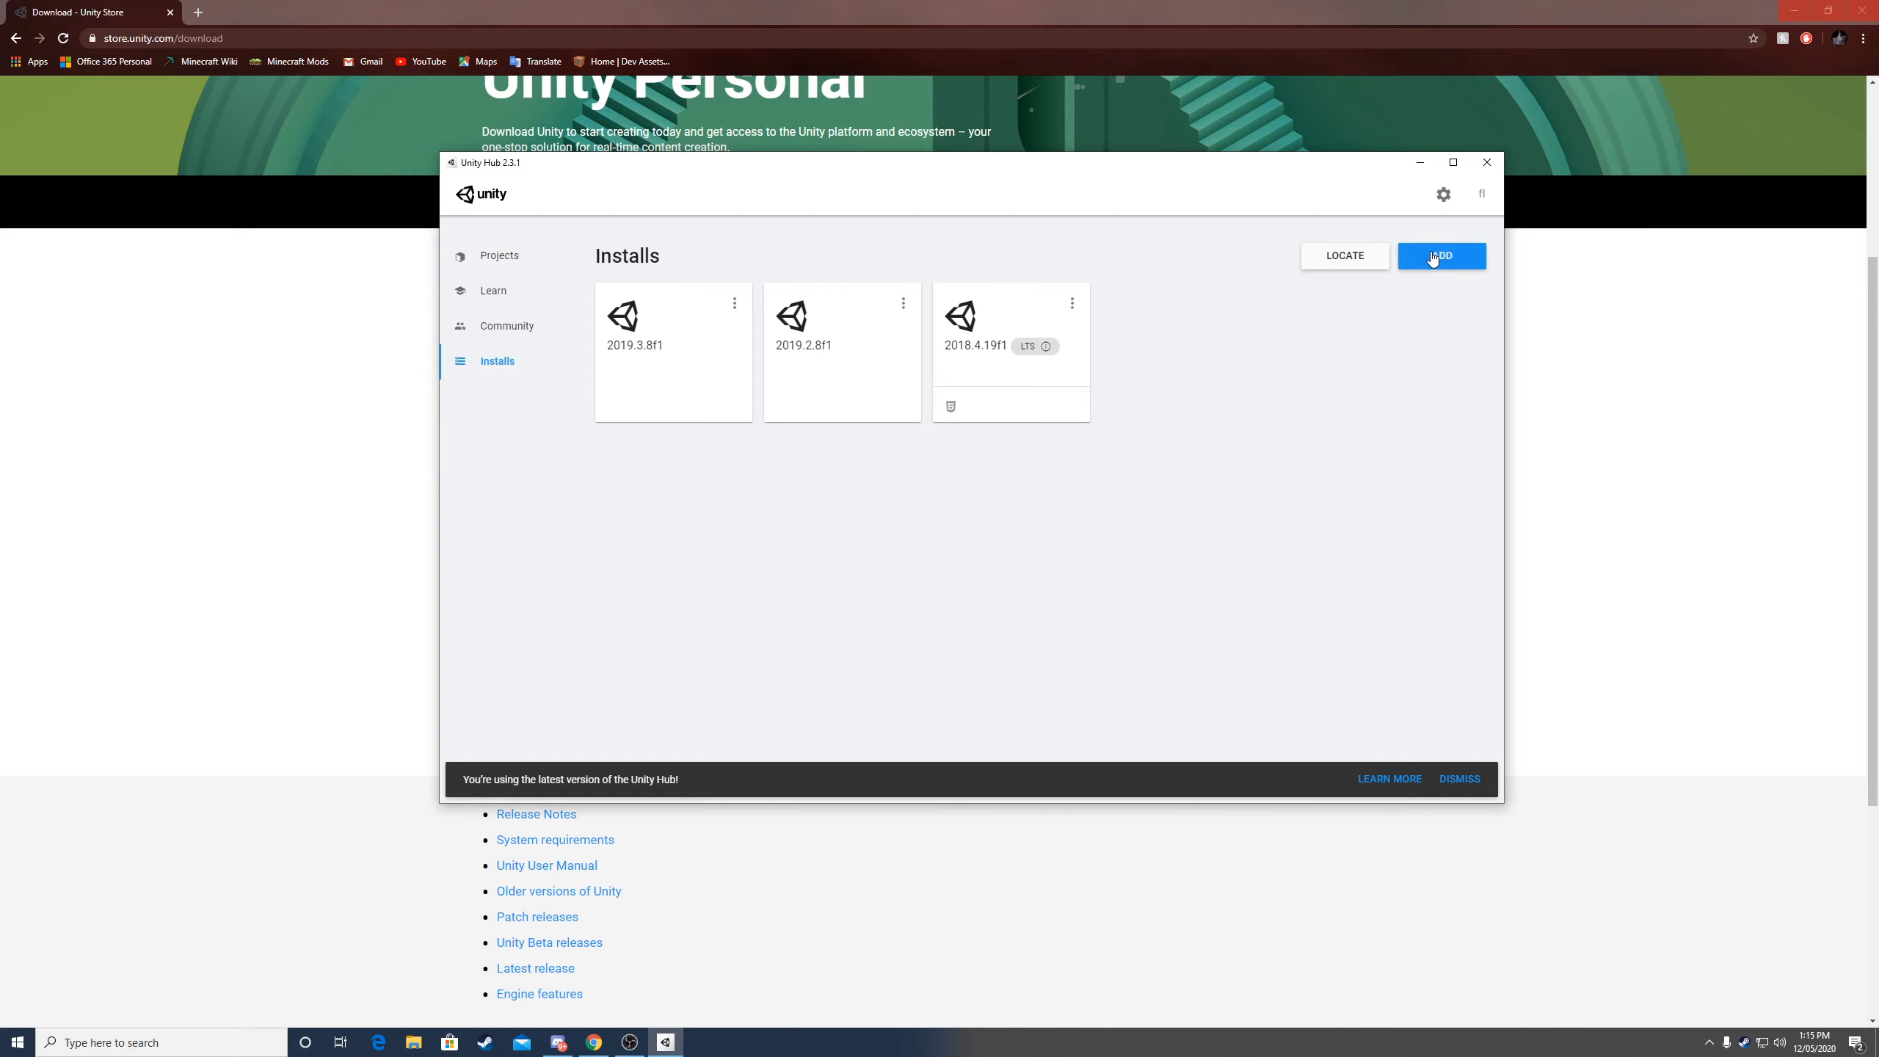
pyautogui.click(1441, 256)
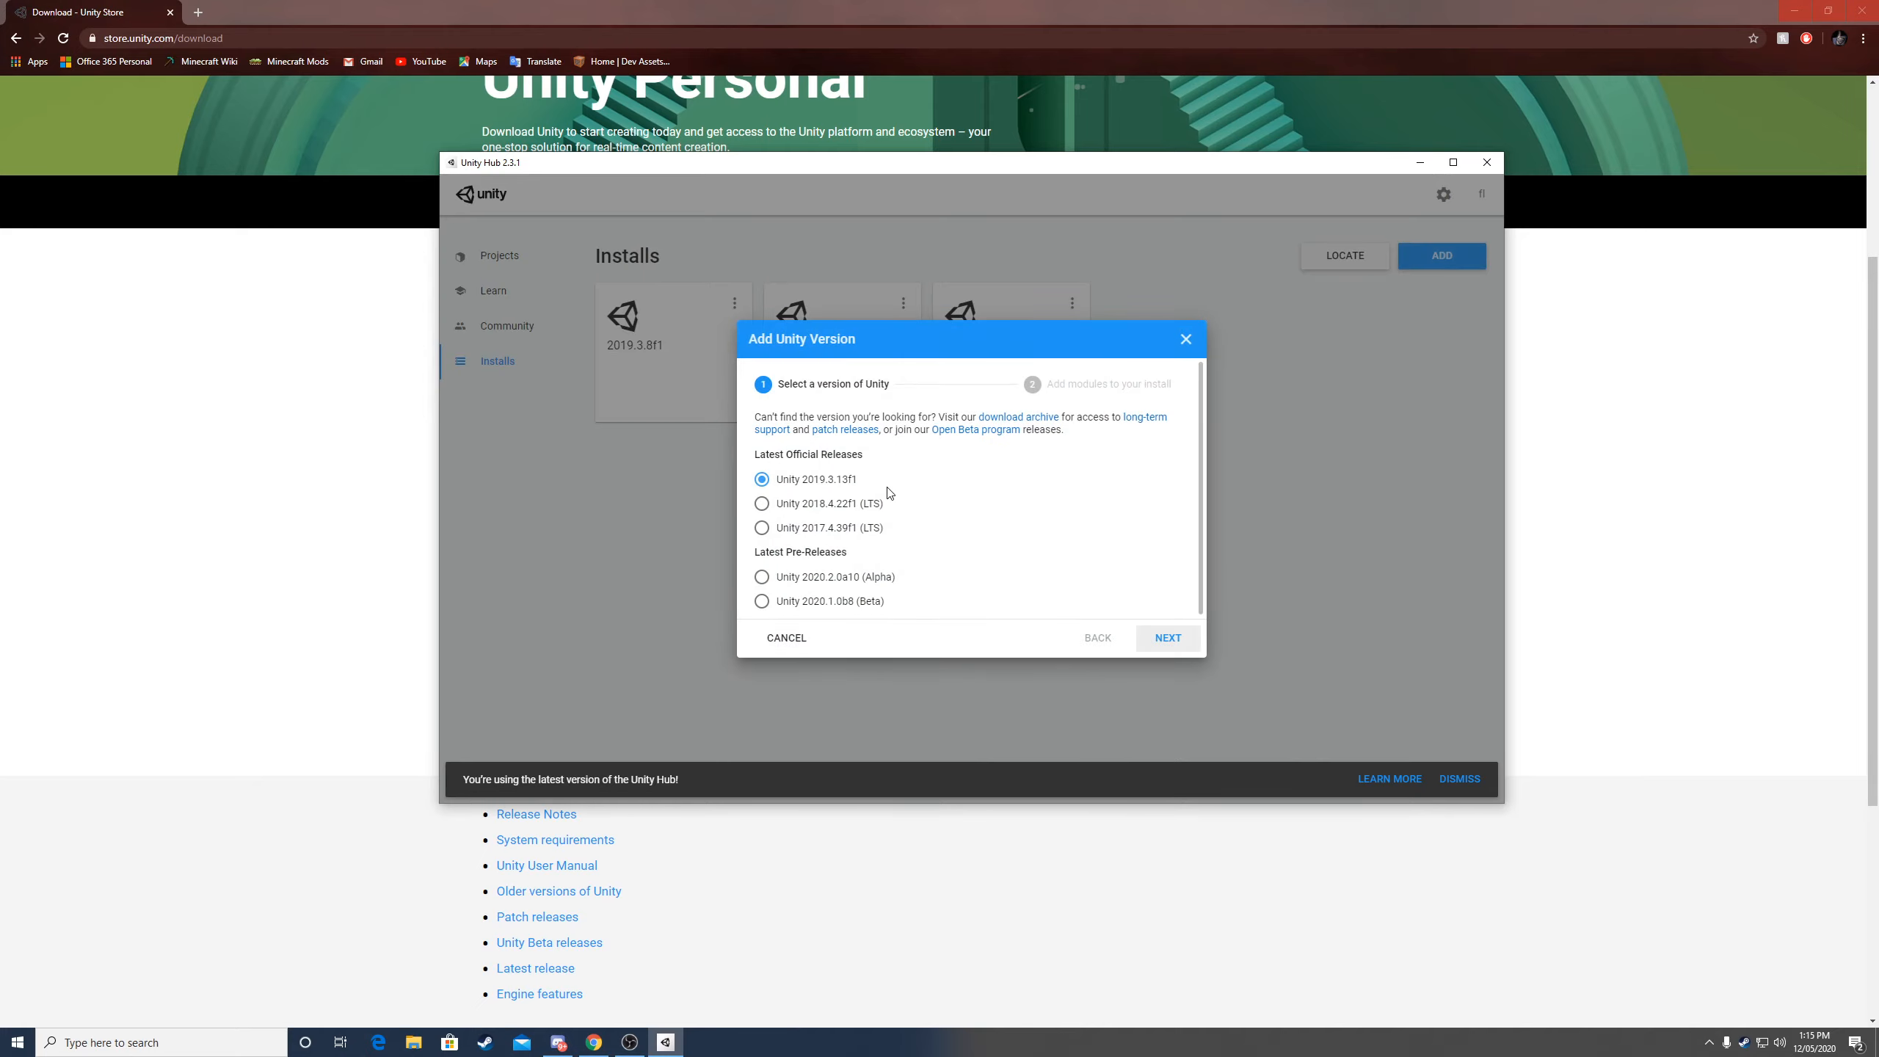
pyautogui.moveTo(845, 537)
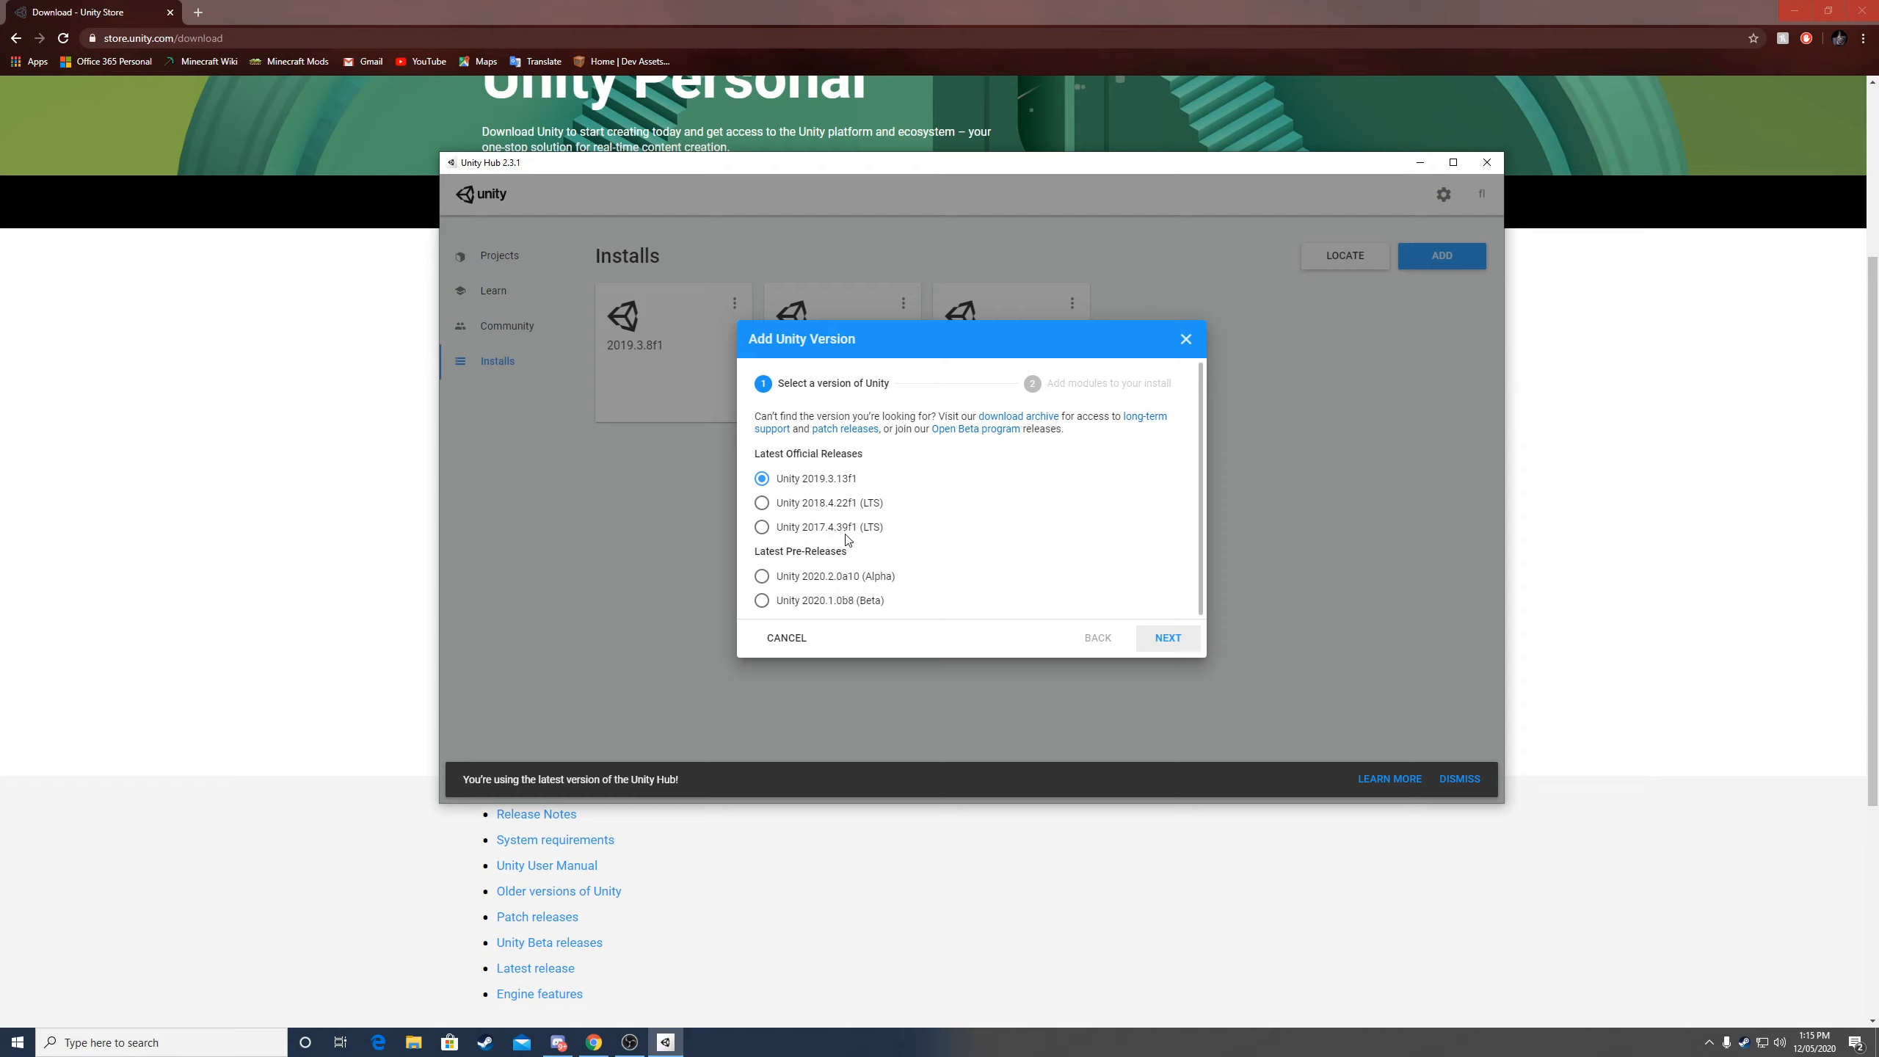
pyautogui.moveTo(835, 509)
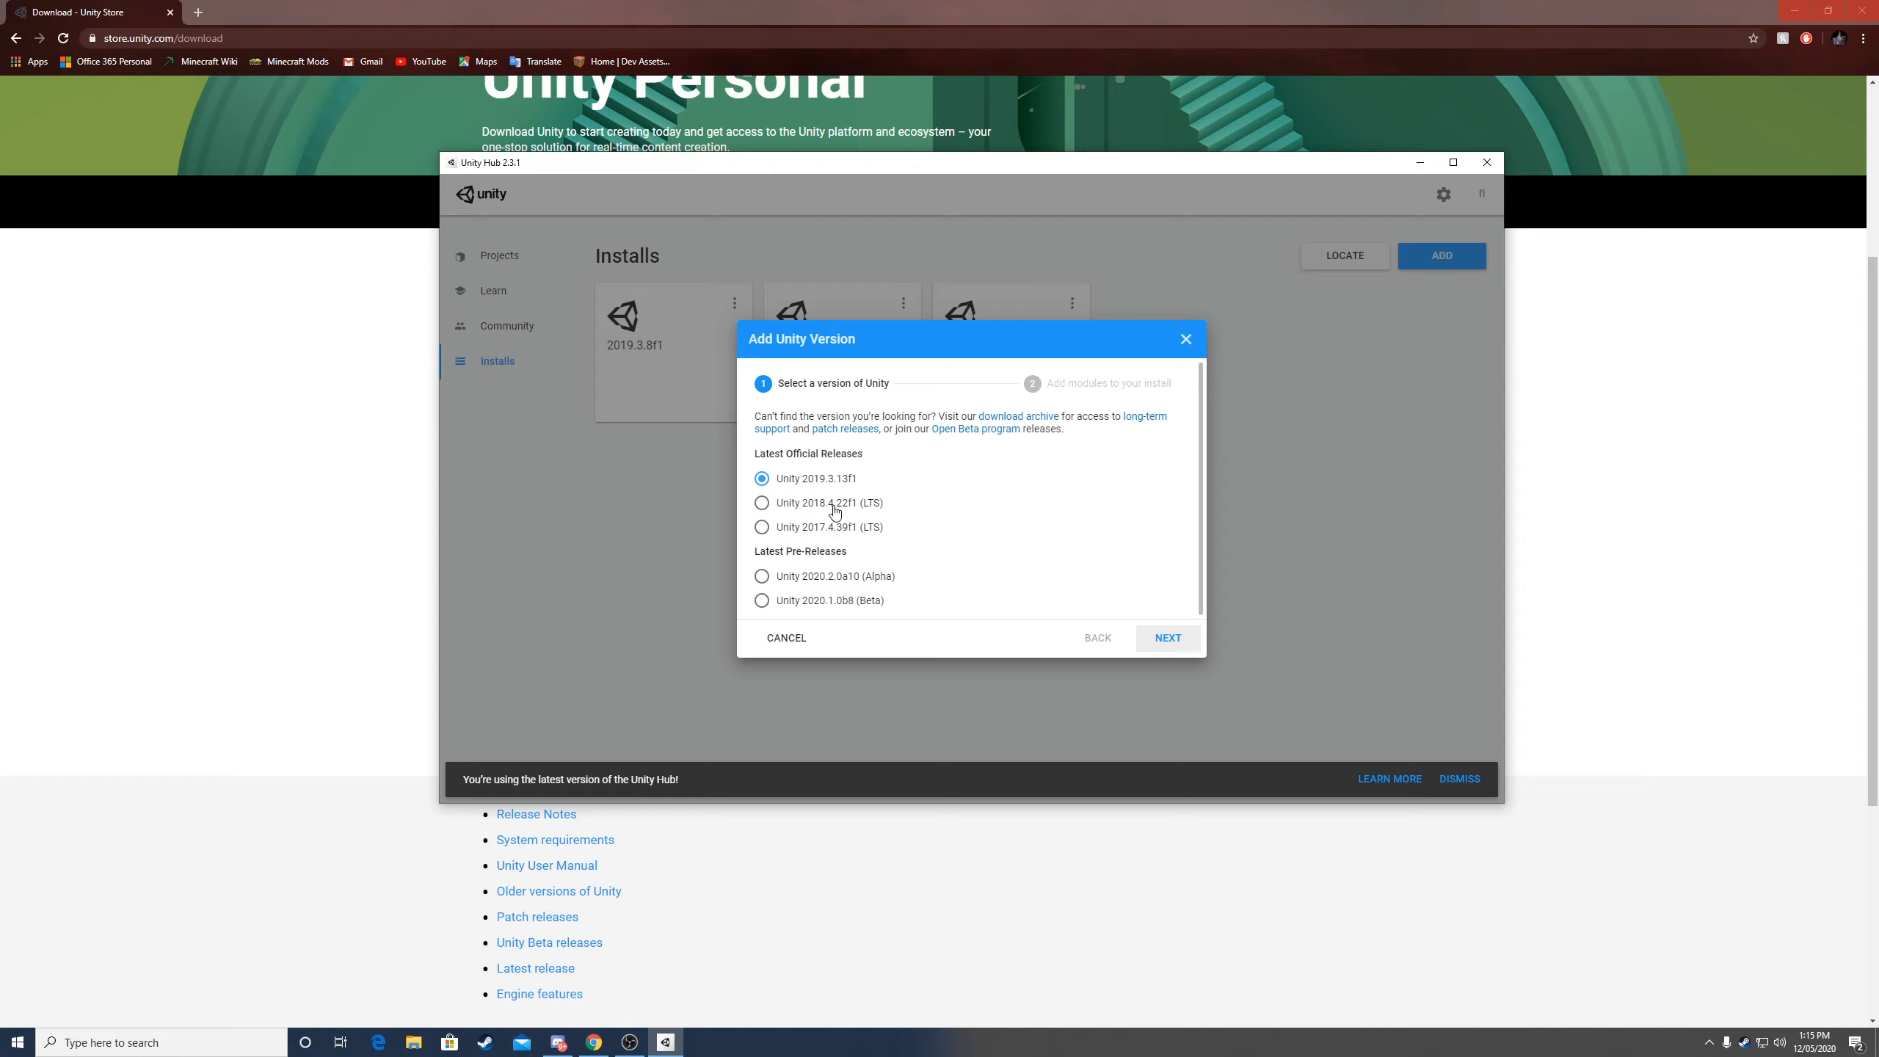
pyautogui.click(761, 502)
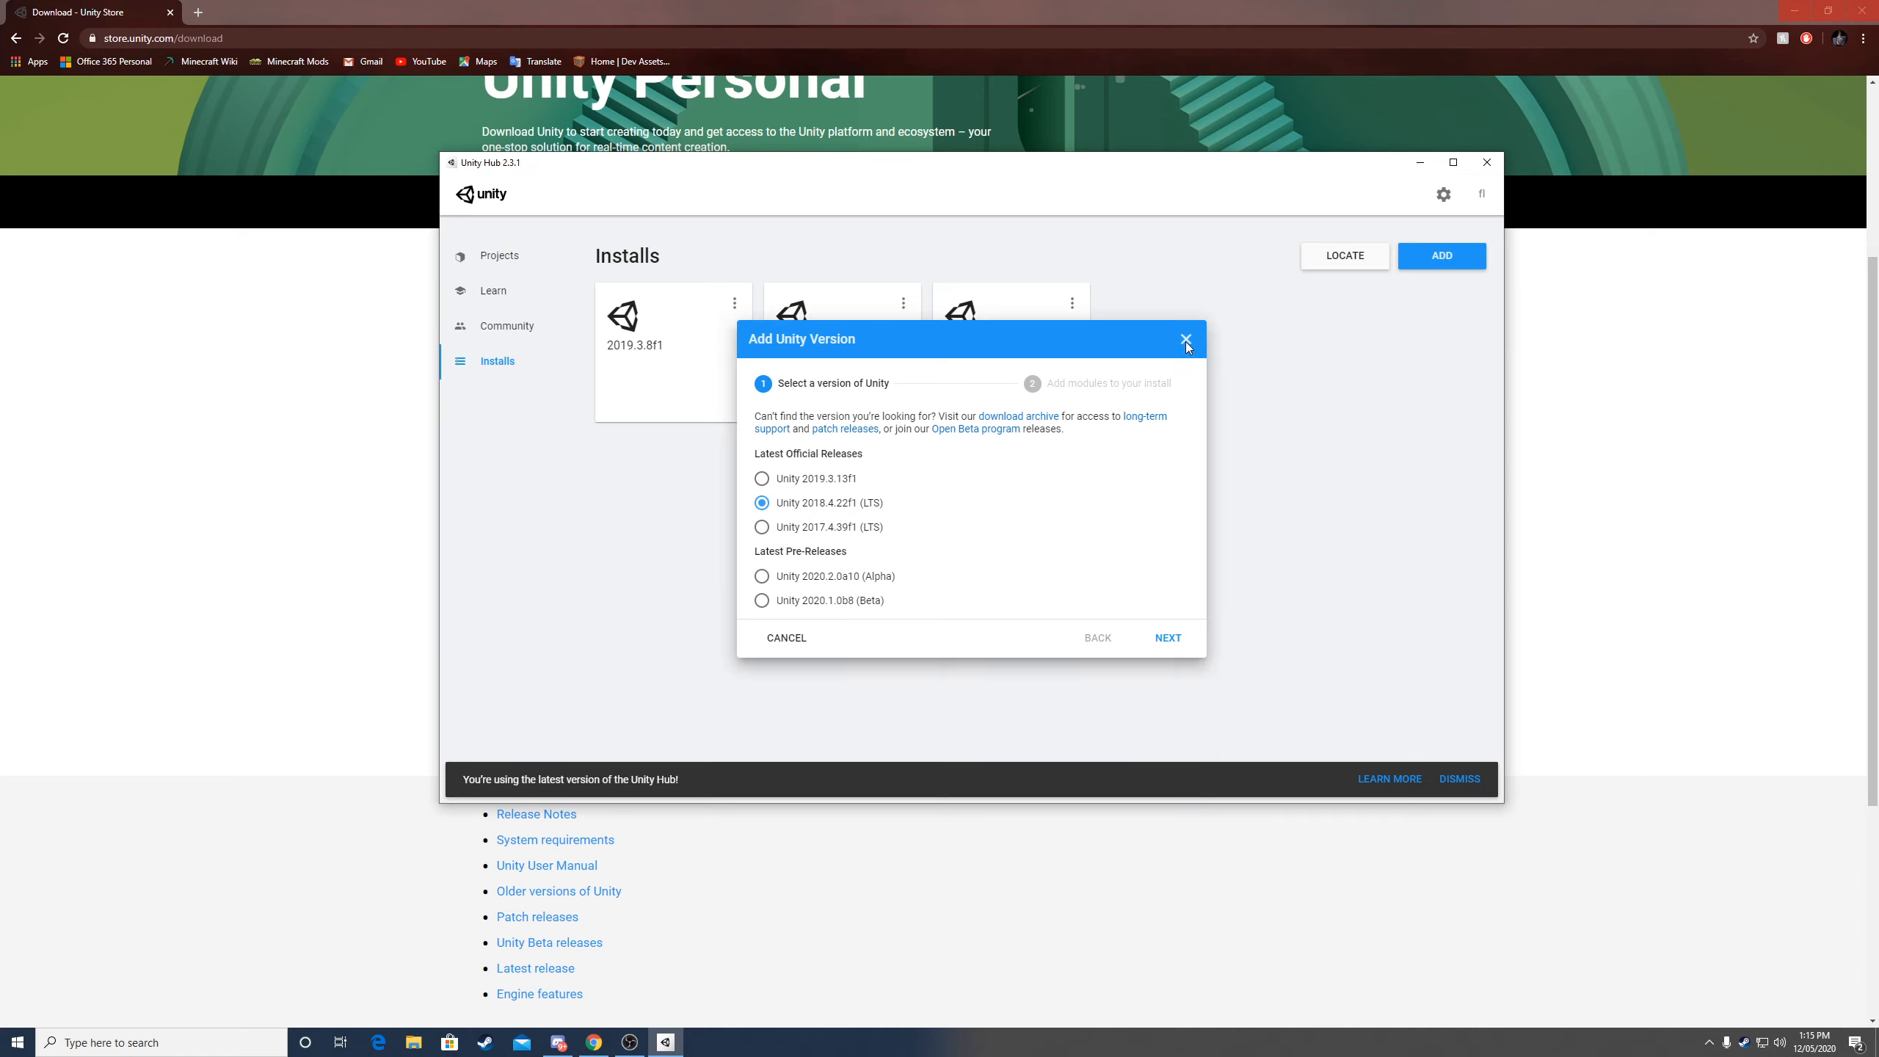
pyautogui.click(1186, 339)
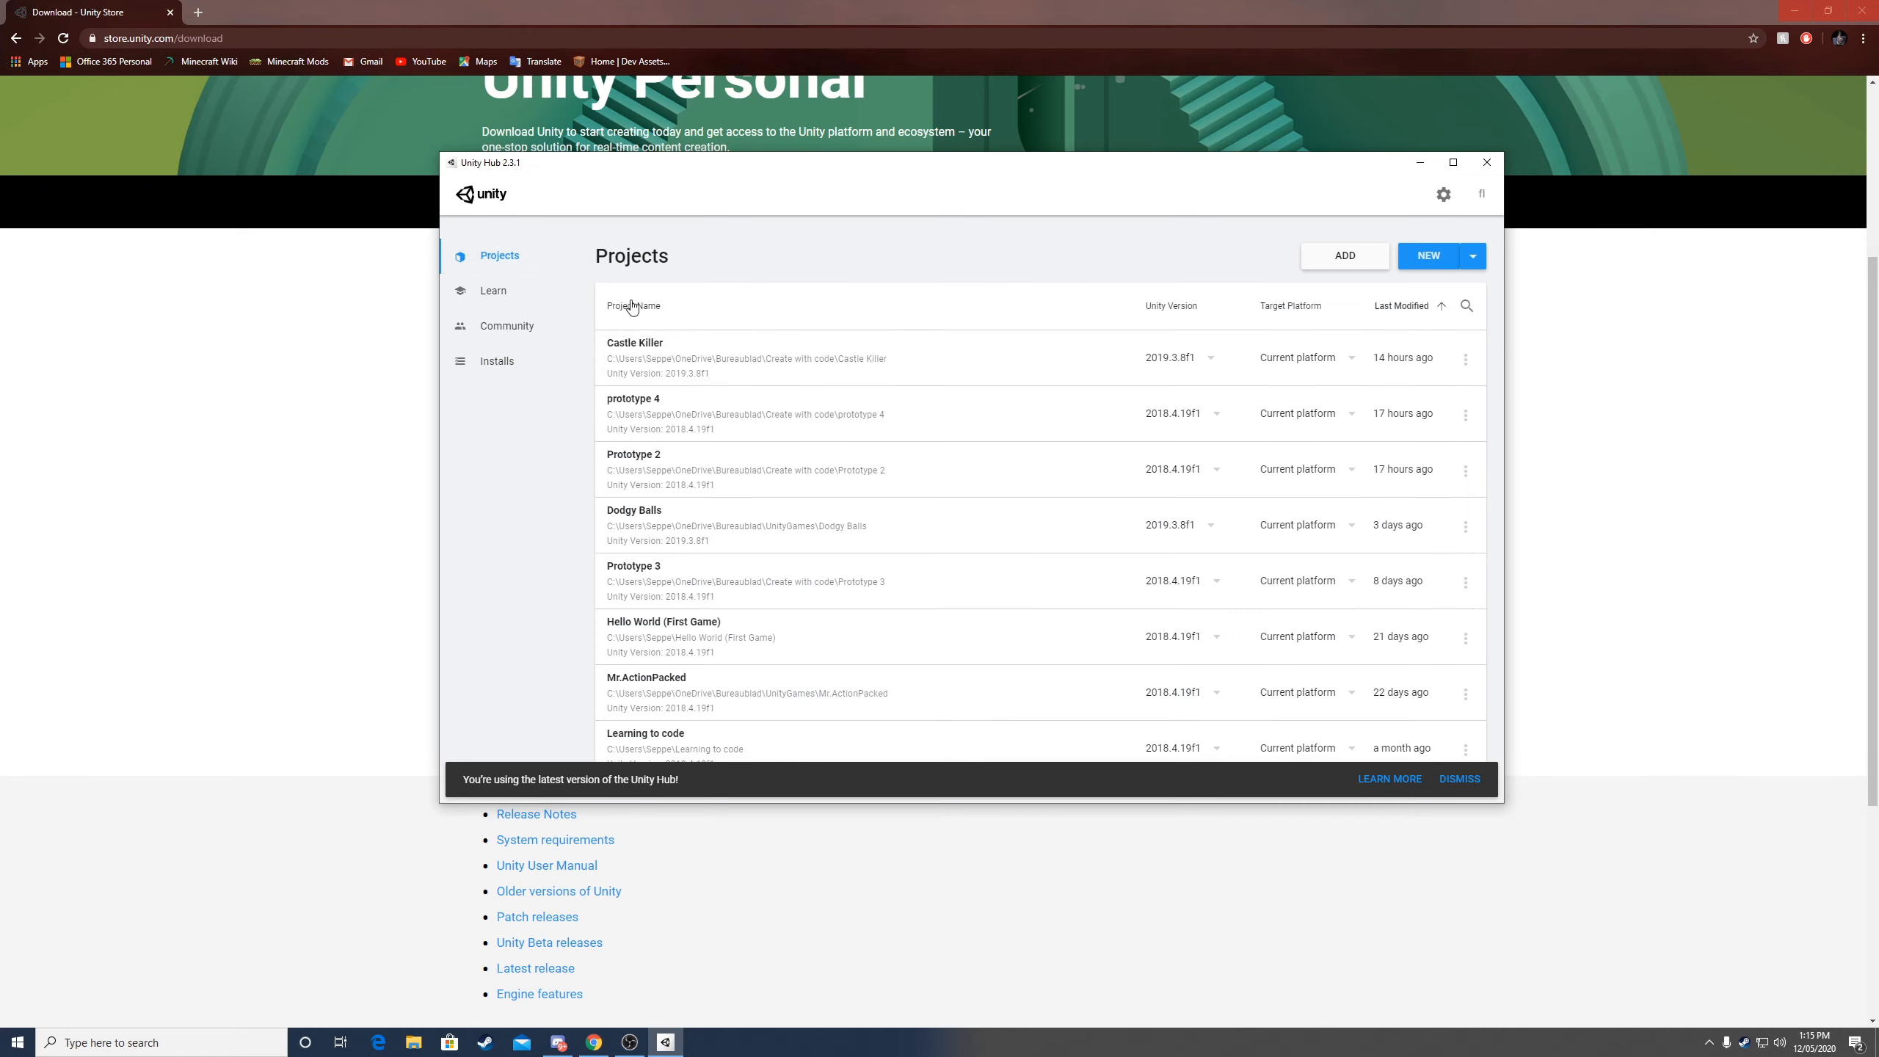
pyautogui.moveTo(743, 254)
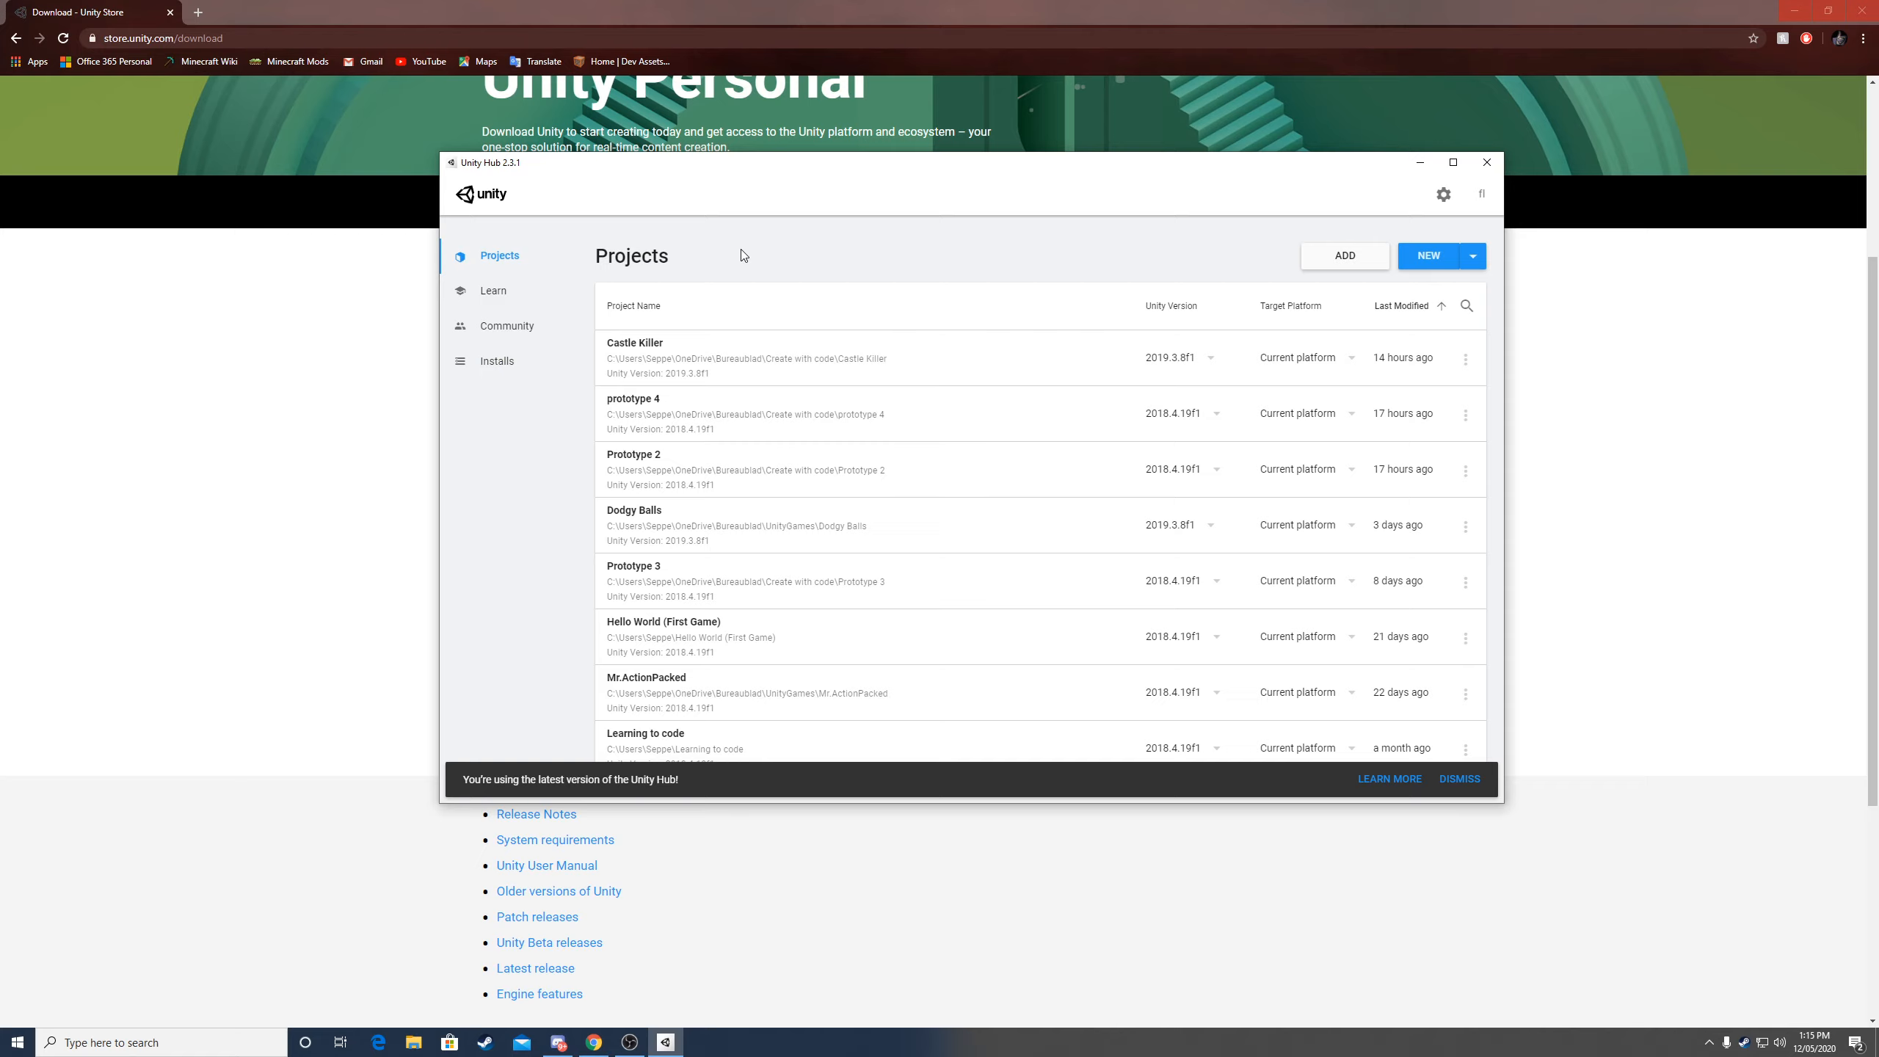
pyautogui.moveTo(1025, 385)
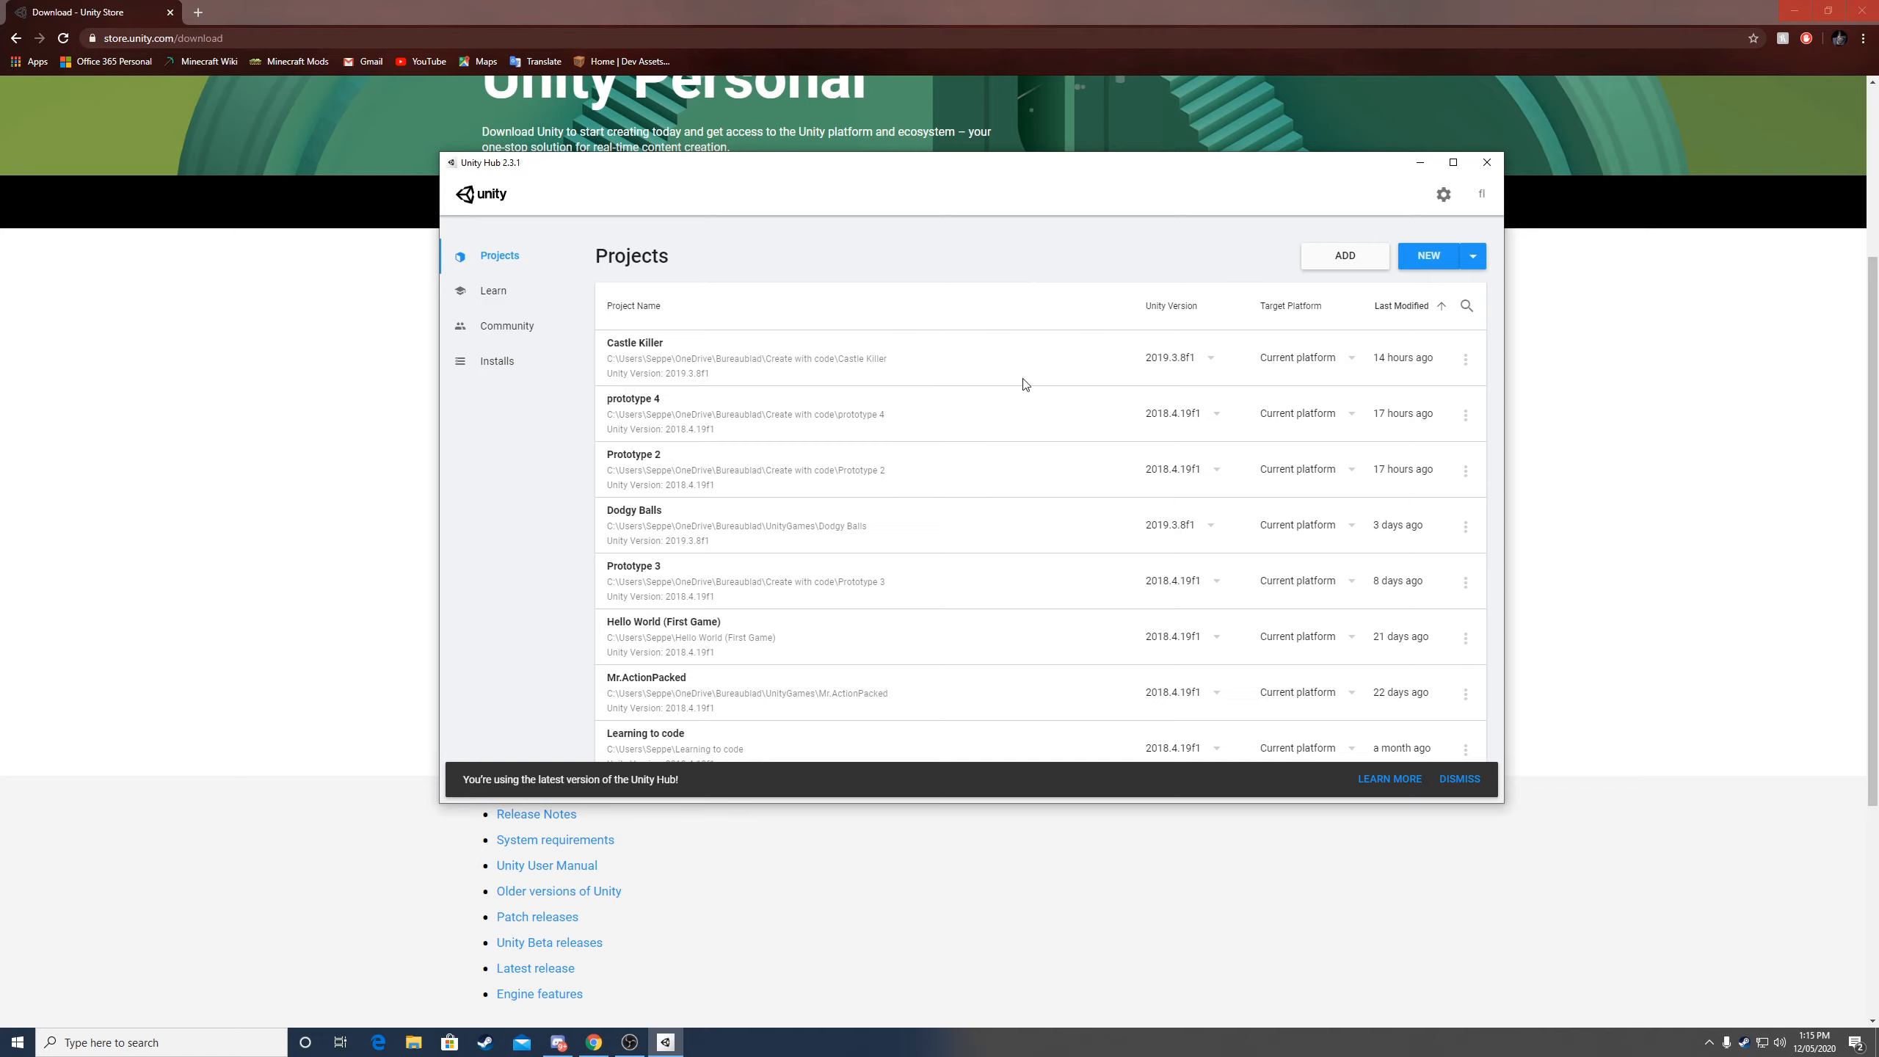